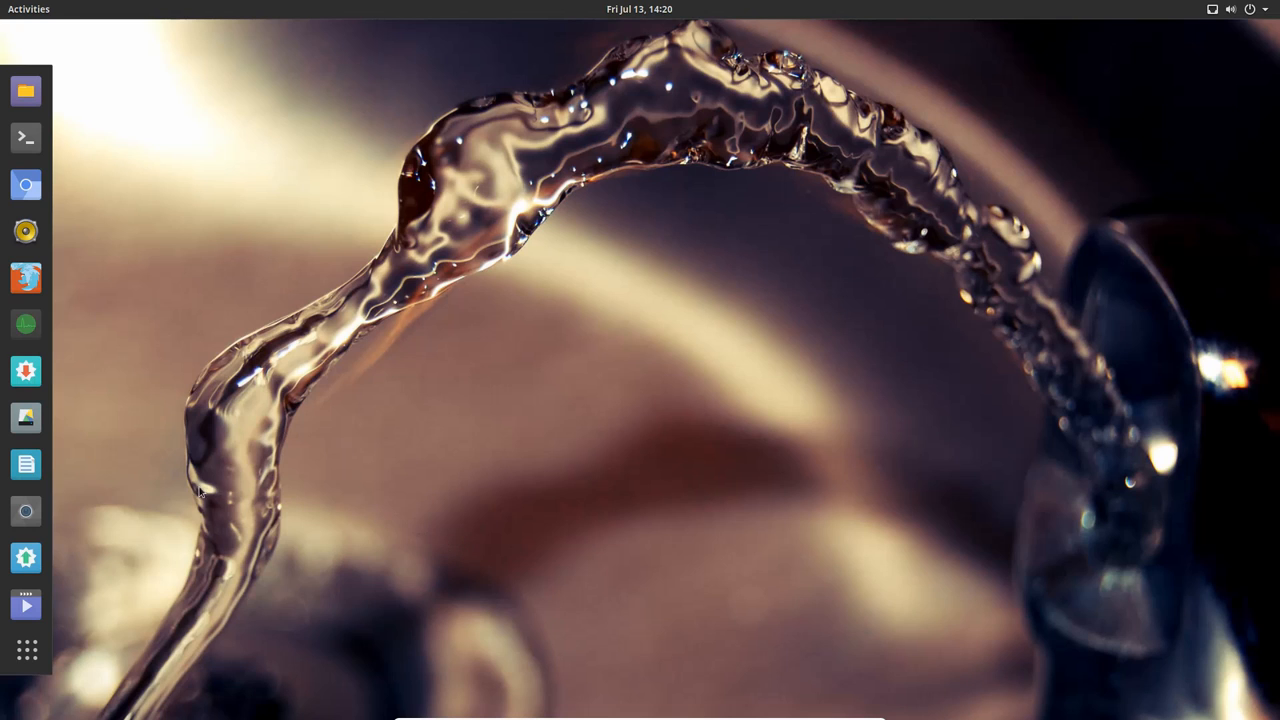
{"action": "mouse_move", "coordinate": [26, 136]}
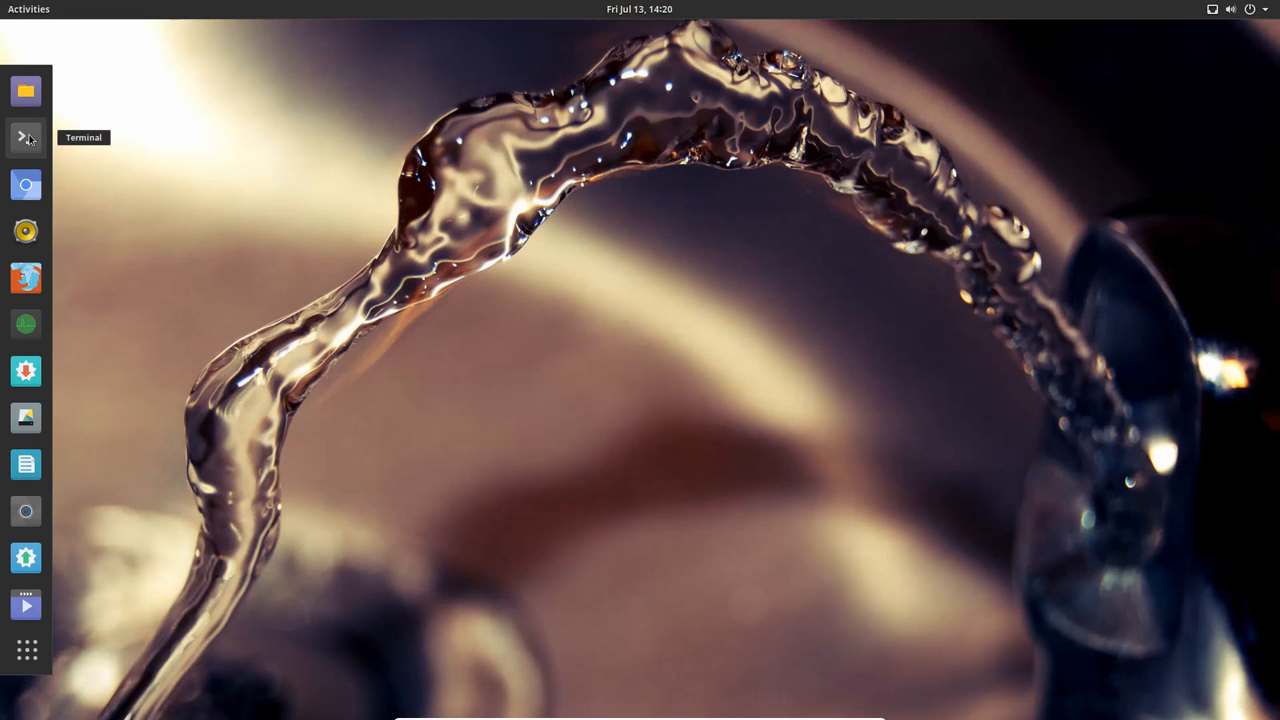
Run ifconfig in a new terminal and highlight the local inet address 192.168.1.13.
{"action": "left_click", "coordinate": [24, 136]}
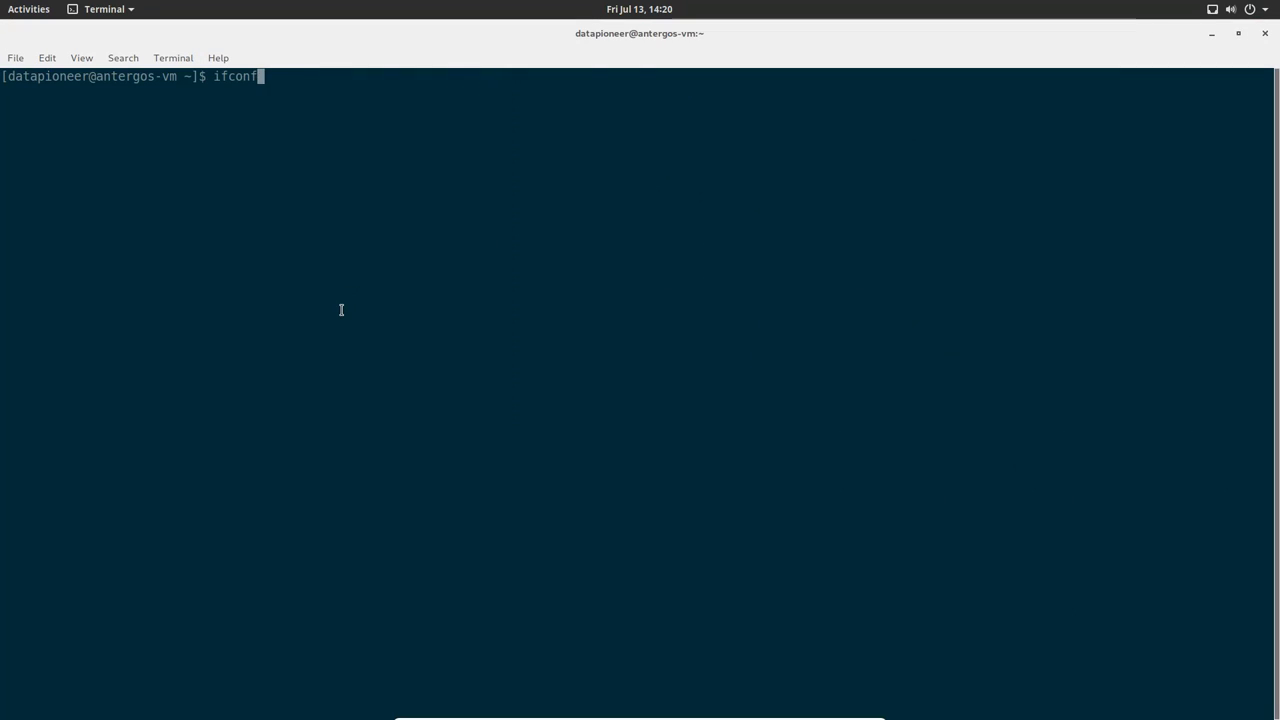
{"action": "key", "text": "Return"}
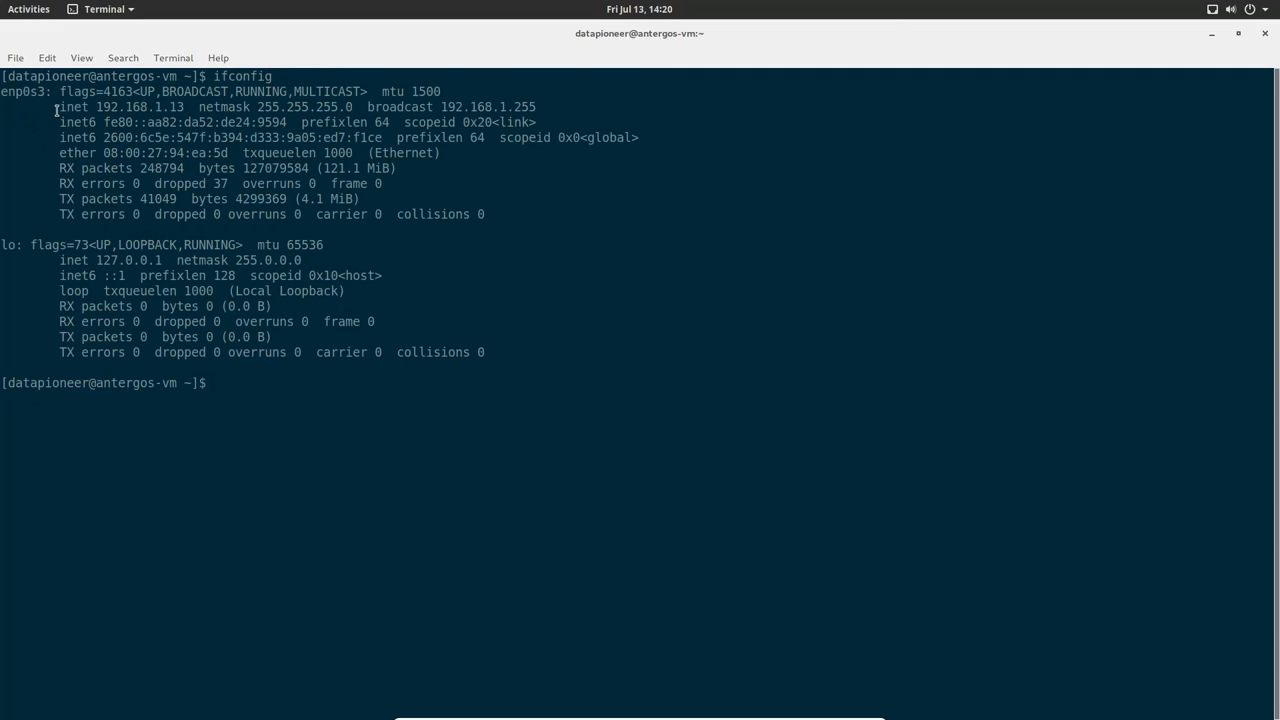
{"action": "left_click_drag", "start_coordinate": [56, 108], "coordinate": [186, 122]}
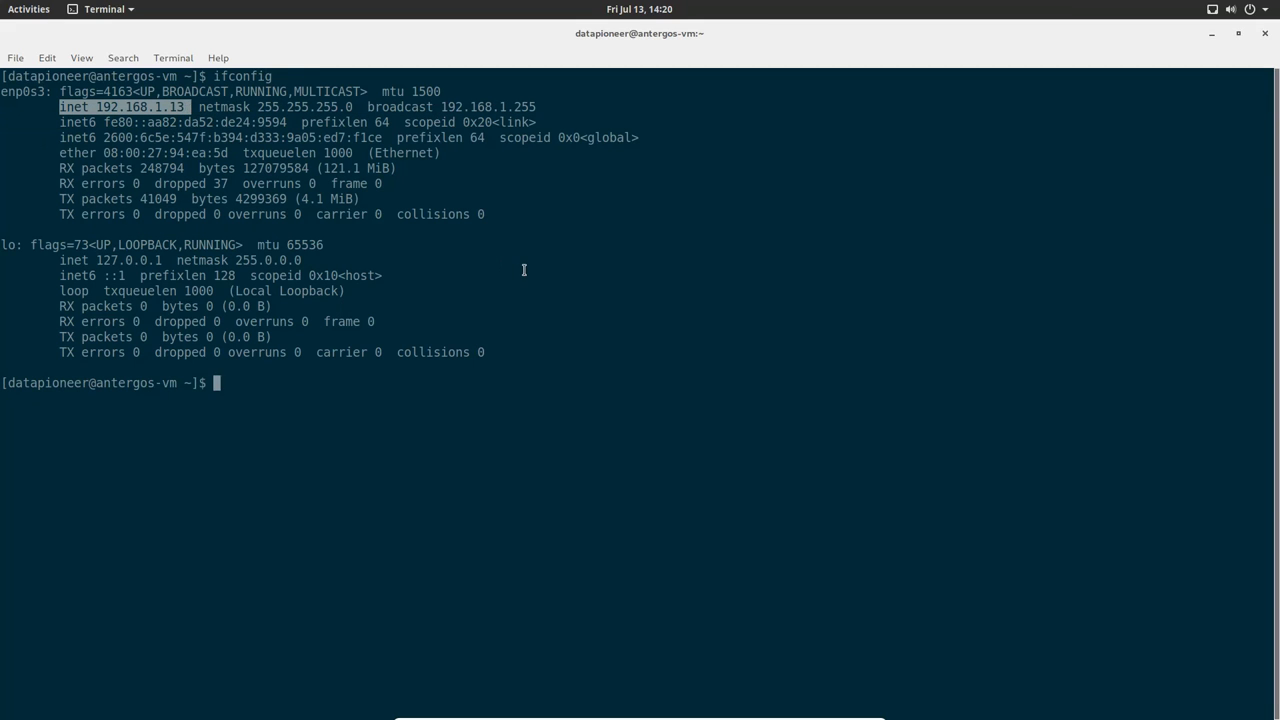
{"action": "mouse_move", "coordinate": [480, 424]}
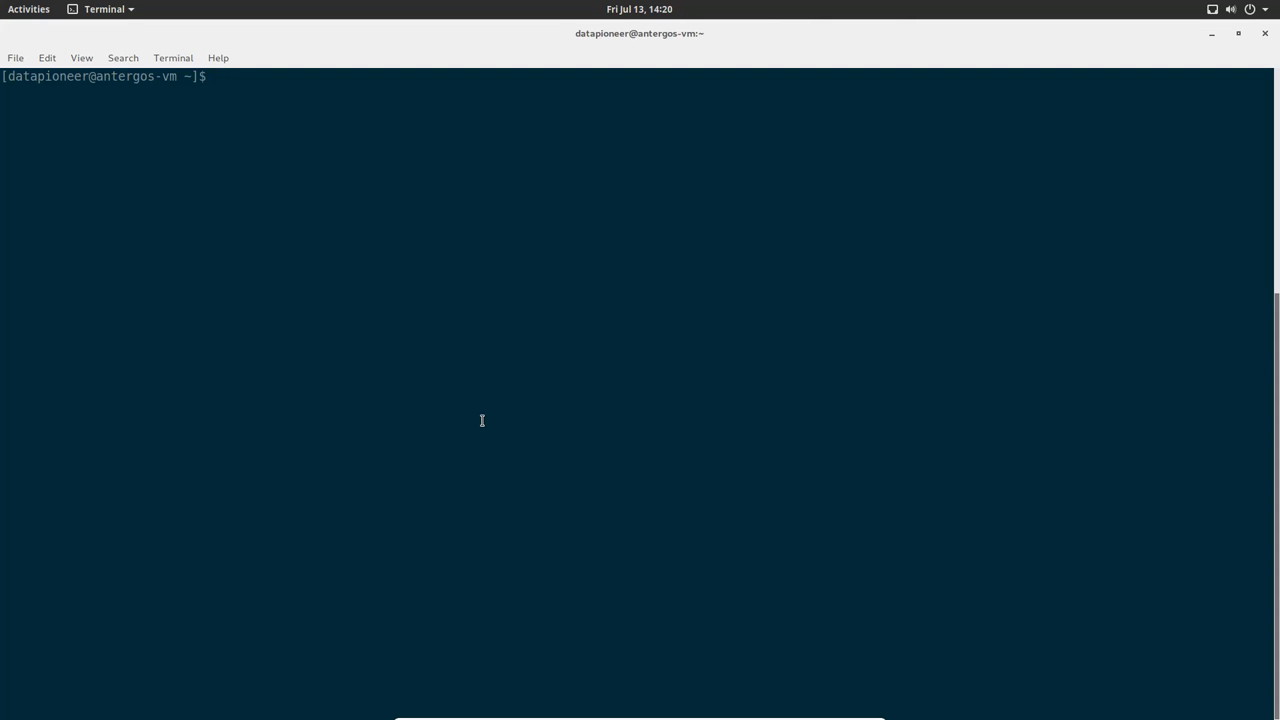
Ping 192.168.1.157 three times, then clear the screen.
{"action": "type", "text": "ping -"}
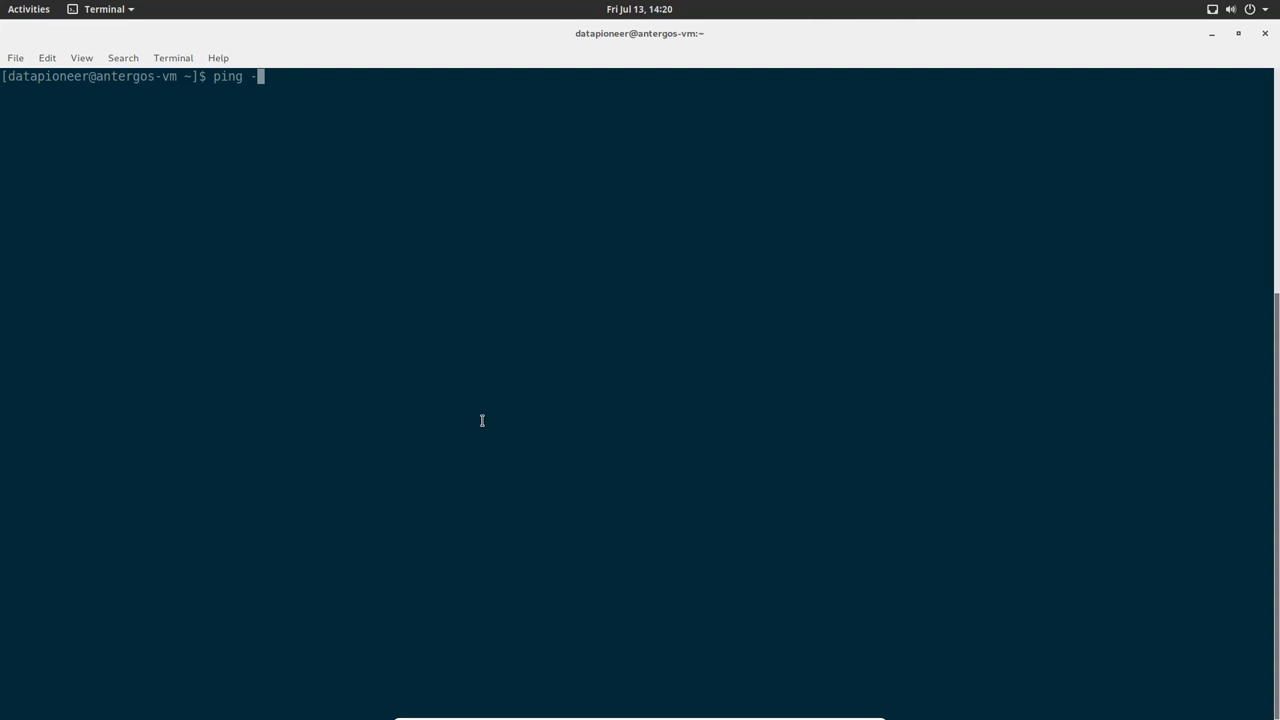
{"action": "type", "text": "c 3 192"}
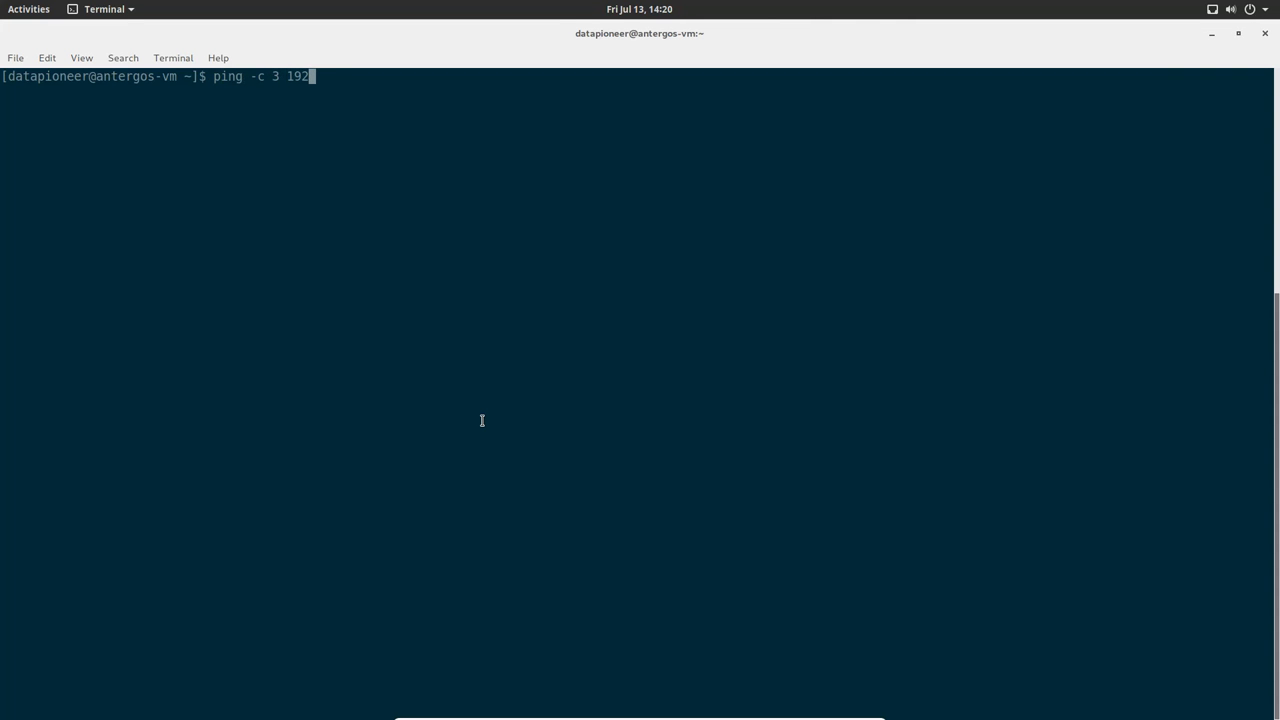
{"action": "type", "text": ".168.1.157"}
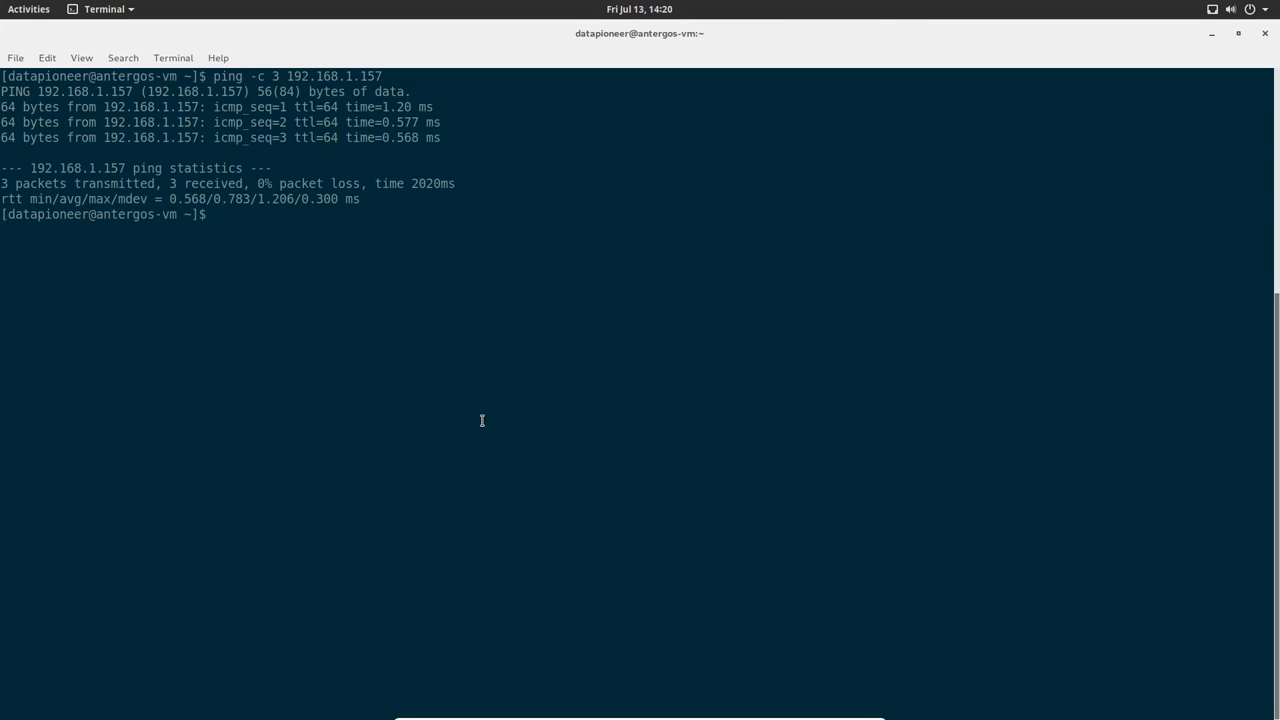
{"action": "type", "text": "cle"}
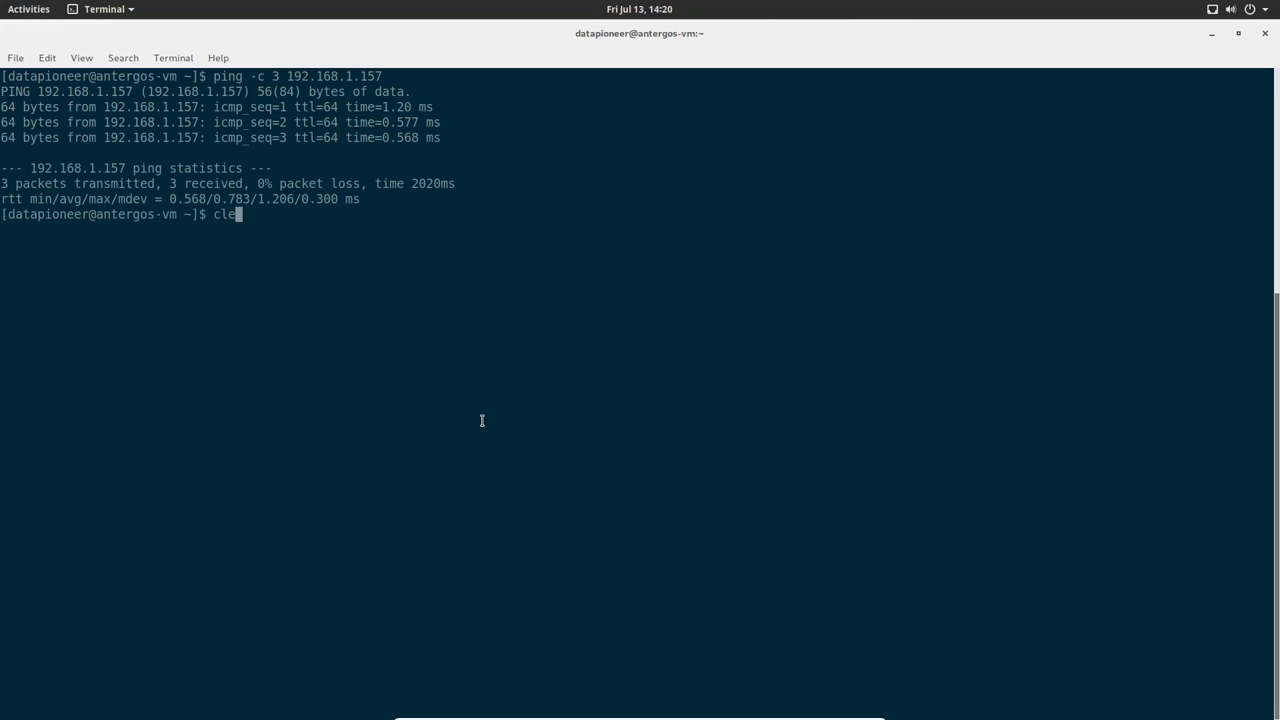
{"action": "key", "text": "Return"}
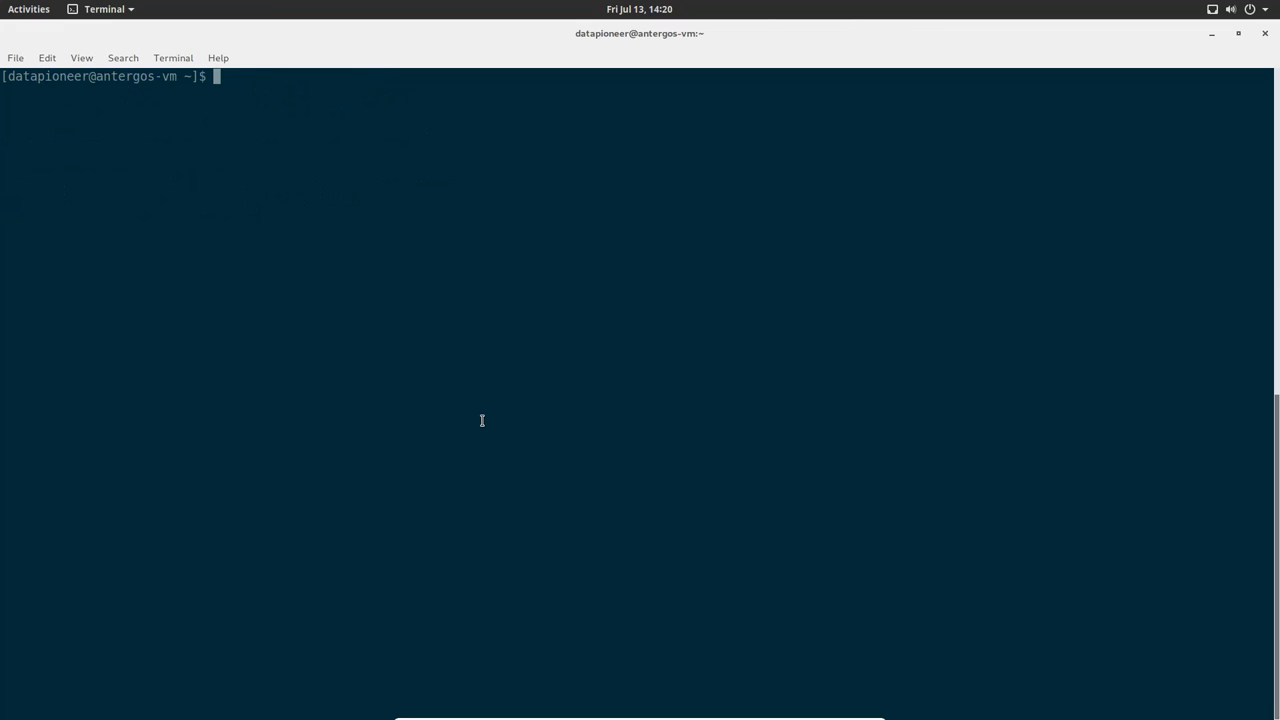
Check the sshd service status with systemctl, showing it disabled and inactive.
{"action": "type", "text": "systemctl"}
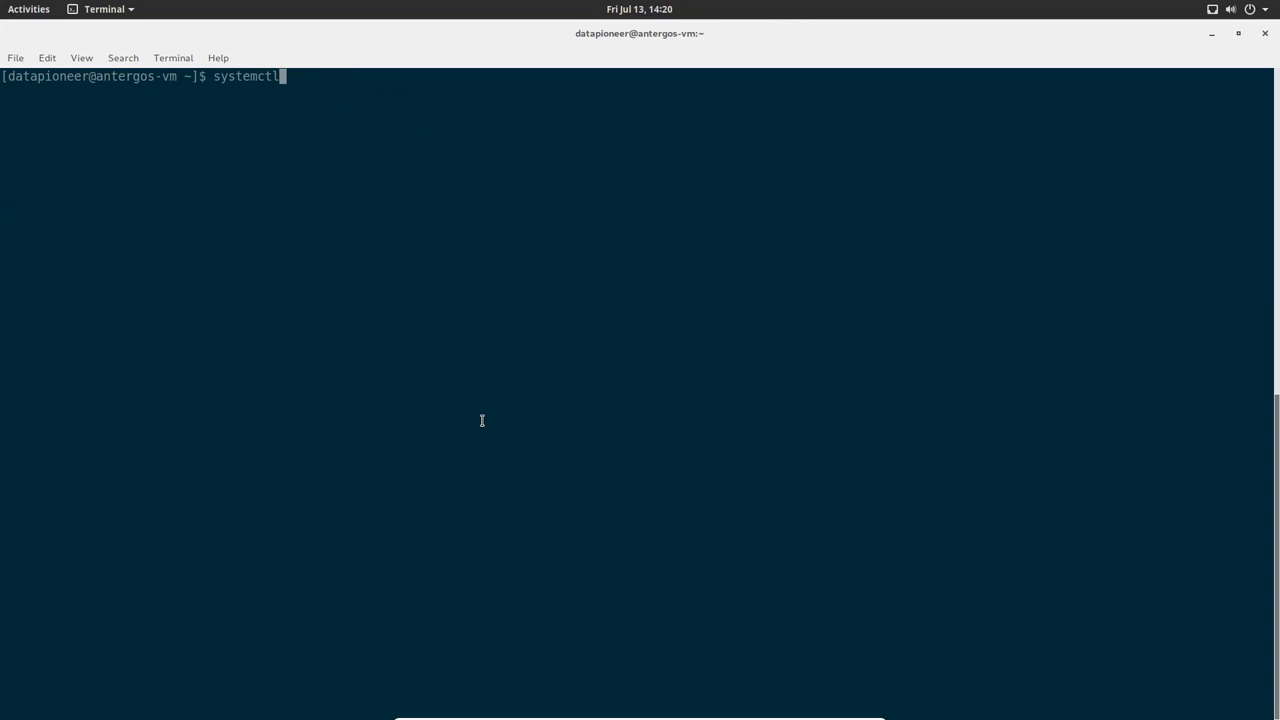
{"action": "type", "text": "ssh sta"}
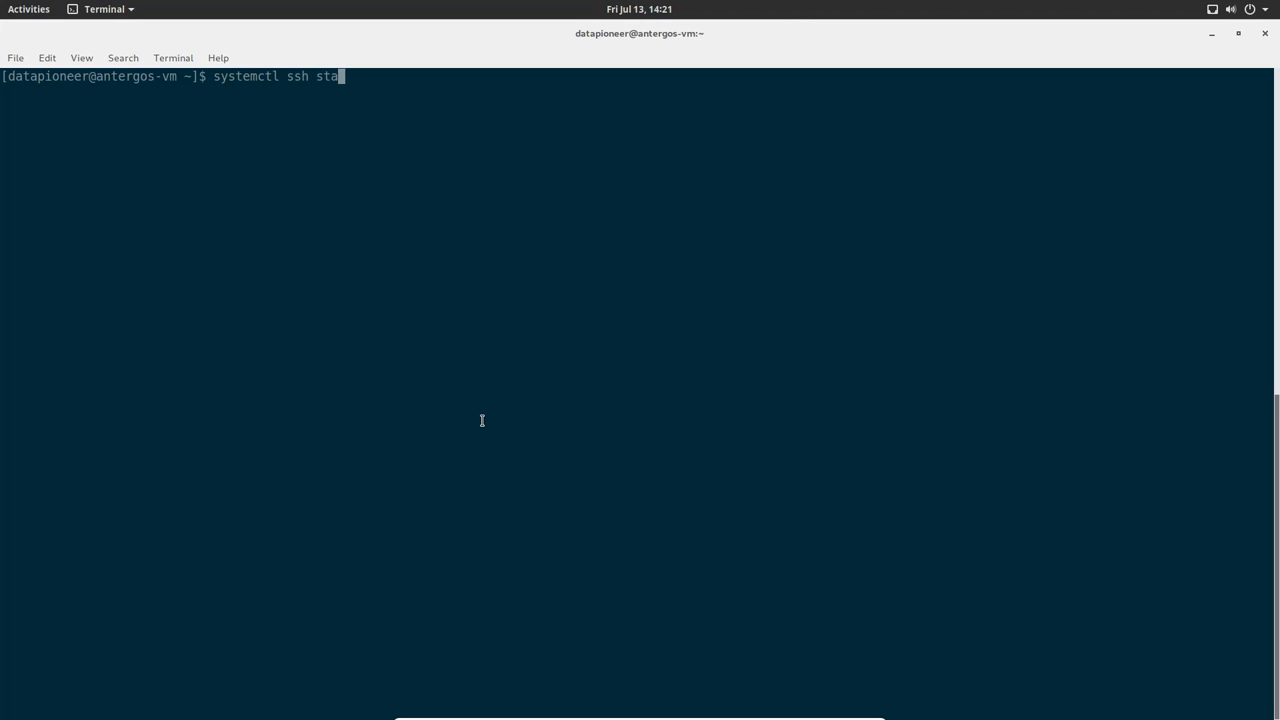
{"action": "type", "text": "tus"}
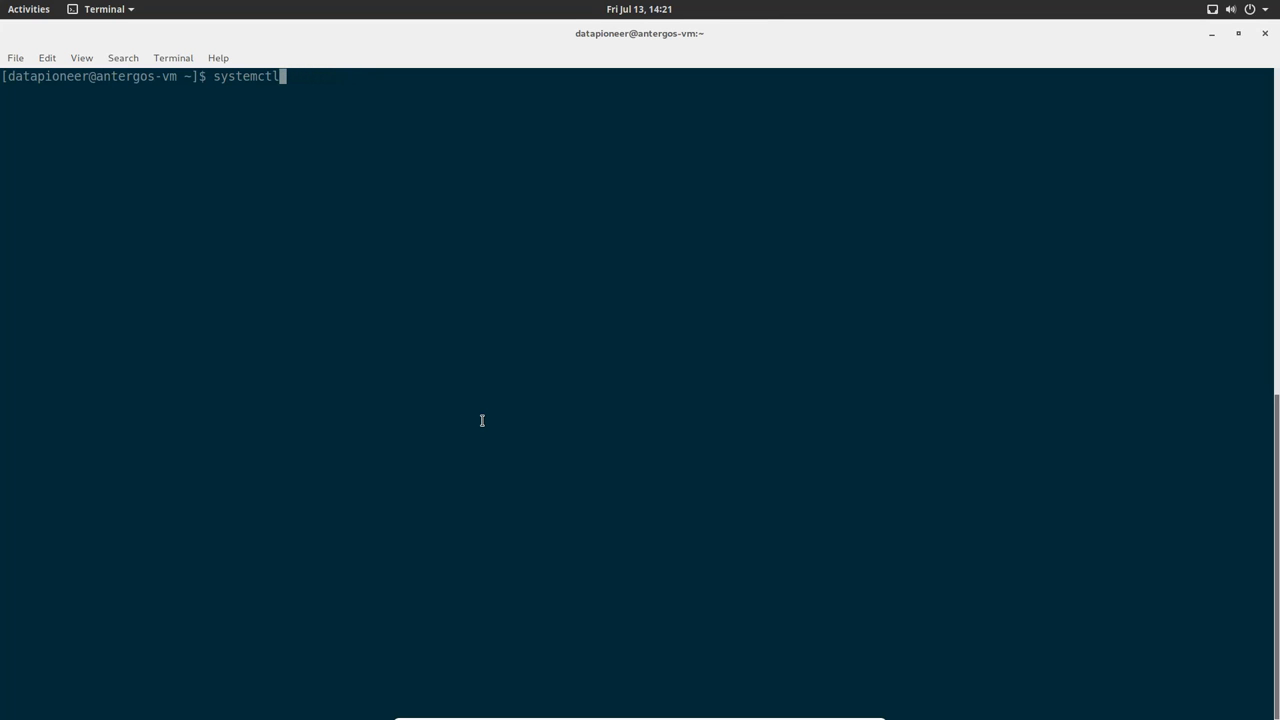
{"action": "type", "text": "status sshd"}
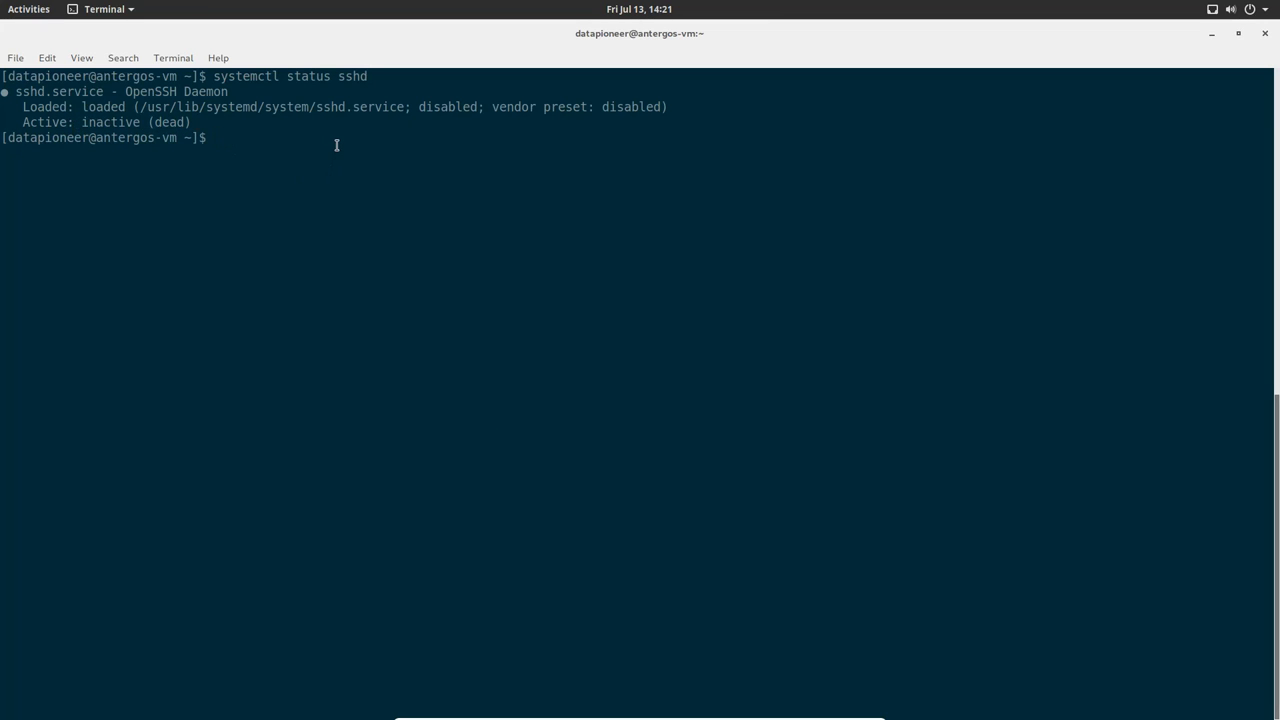
Start the sshd service with systemctl and authenticate with the password.
{"action": "type", "text": "syse"}
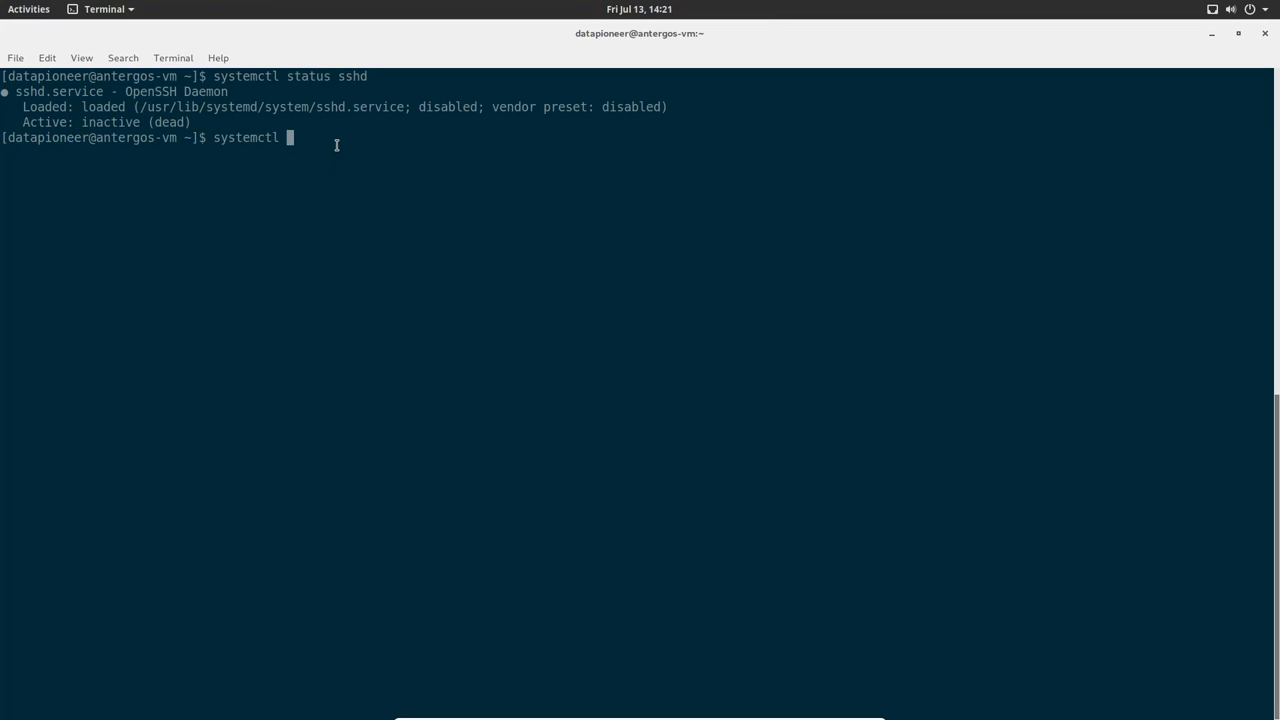
{"action": "type", "text": "start"}
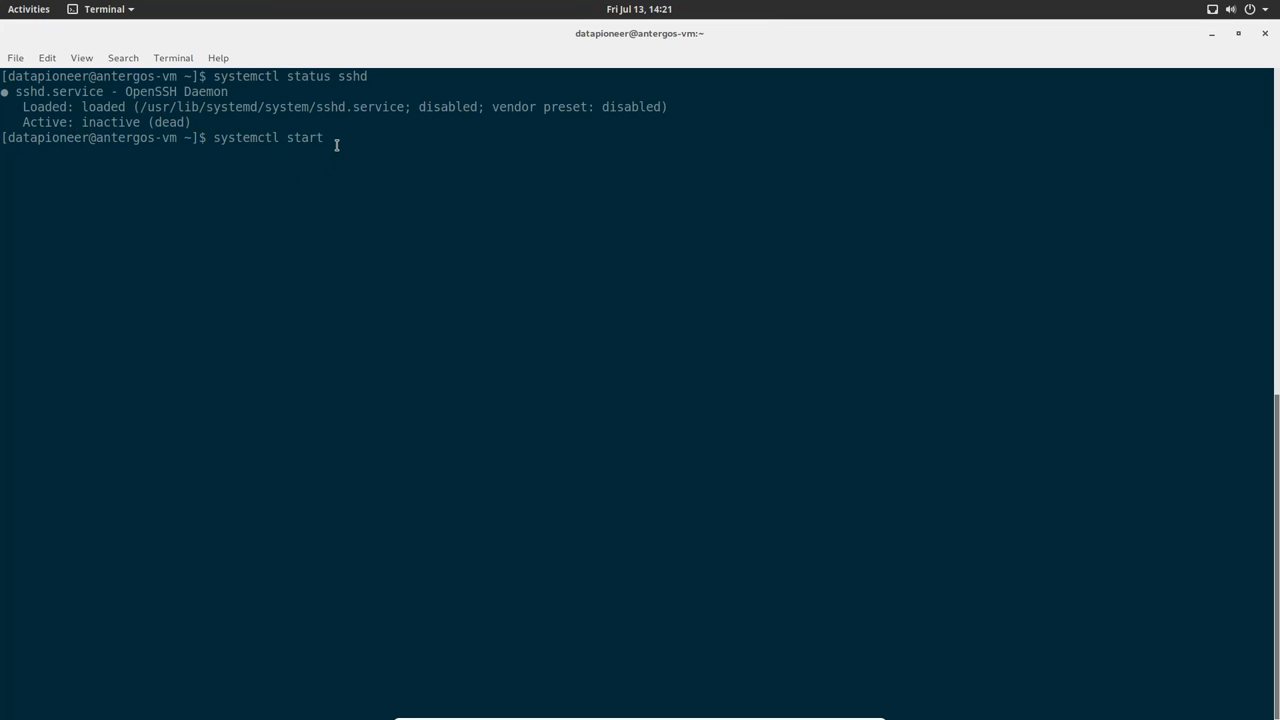
{"action": "type", "text": "sshd"}
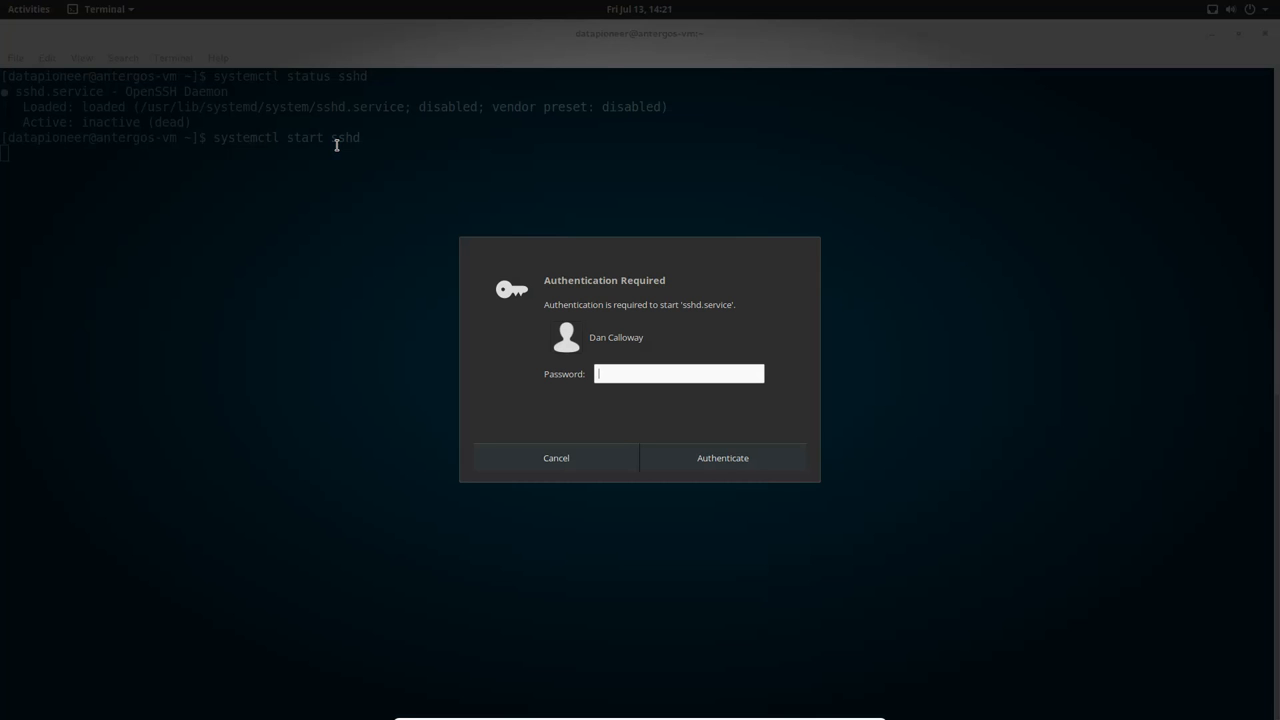
{"action": "mouse_move", "coordinate": [632, 374]}
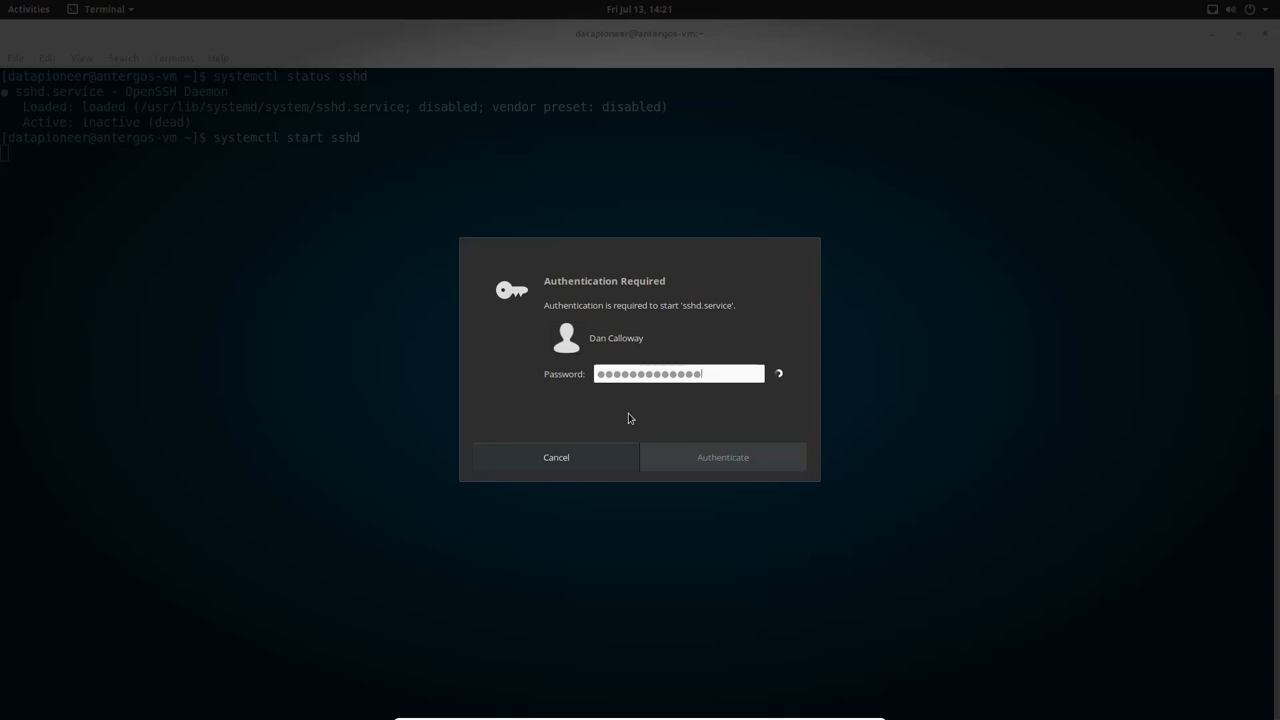
{"action": "left_click", "coordinate": [722, 456]}
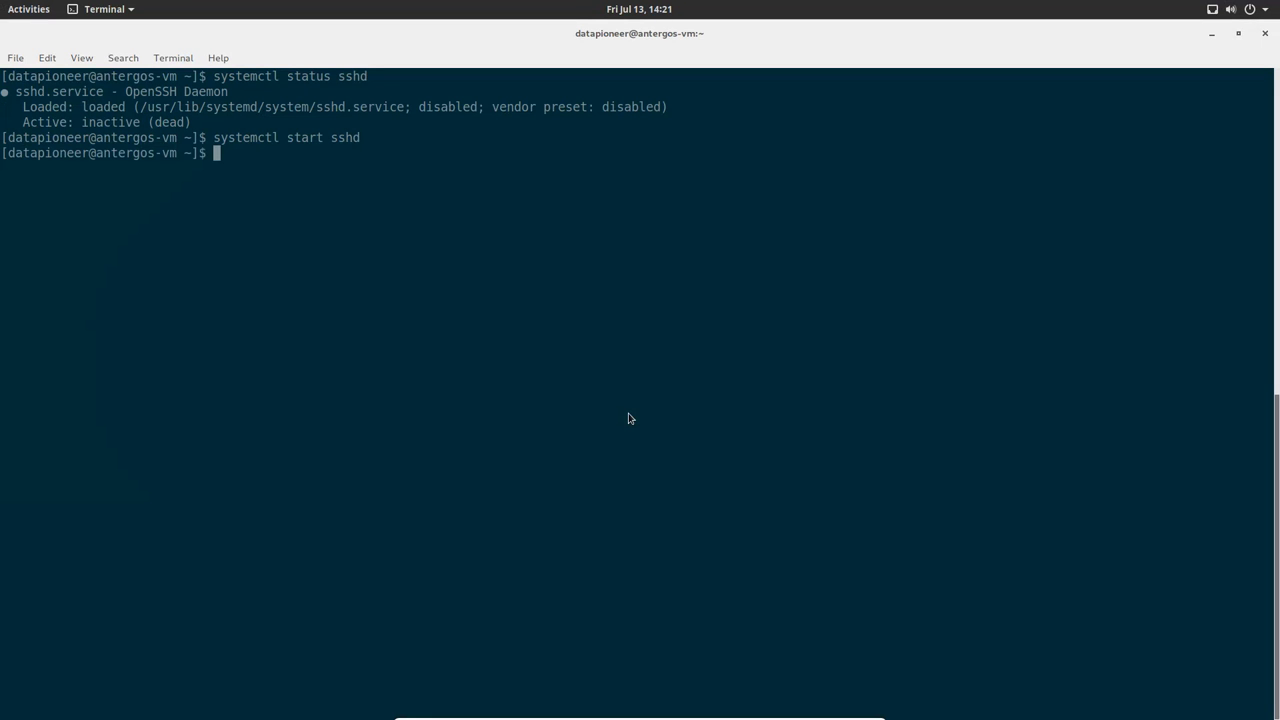
Re-check sshd status, confirming it is active and listening on port 22.
{"action": "type", "text": "systemctl status sshd"}
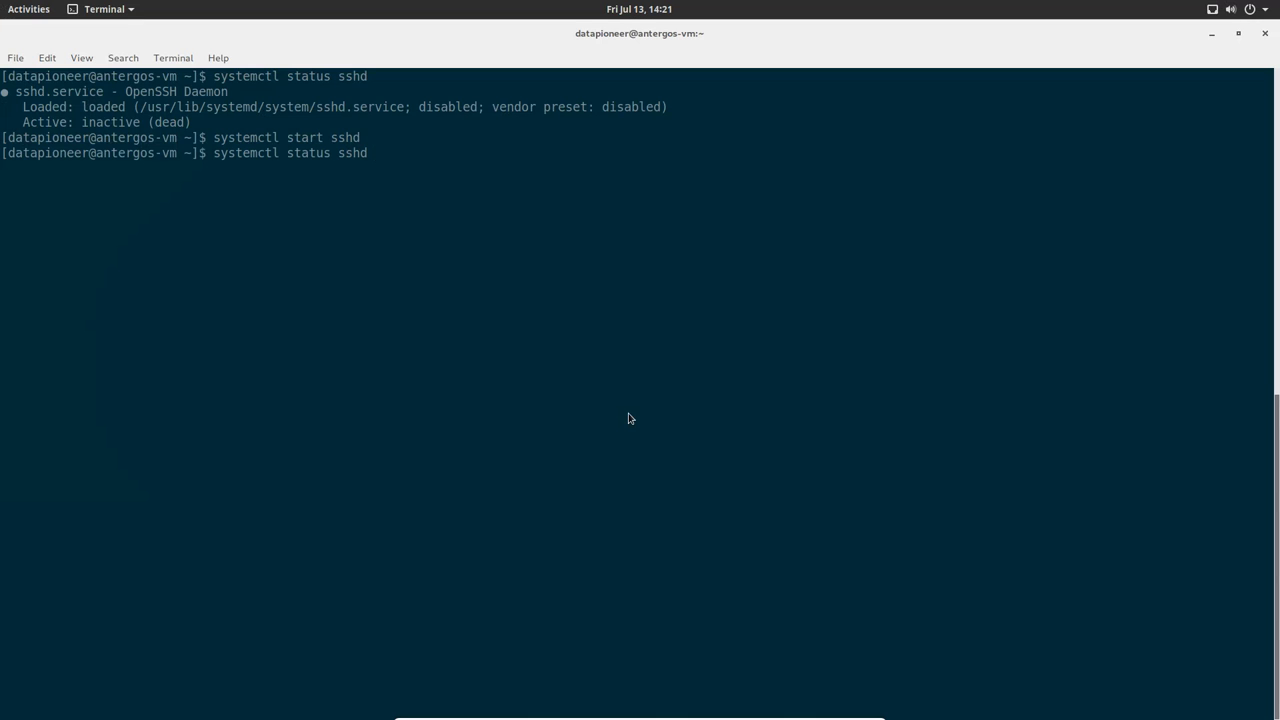
{"action": "key", "text": "Return"}
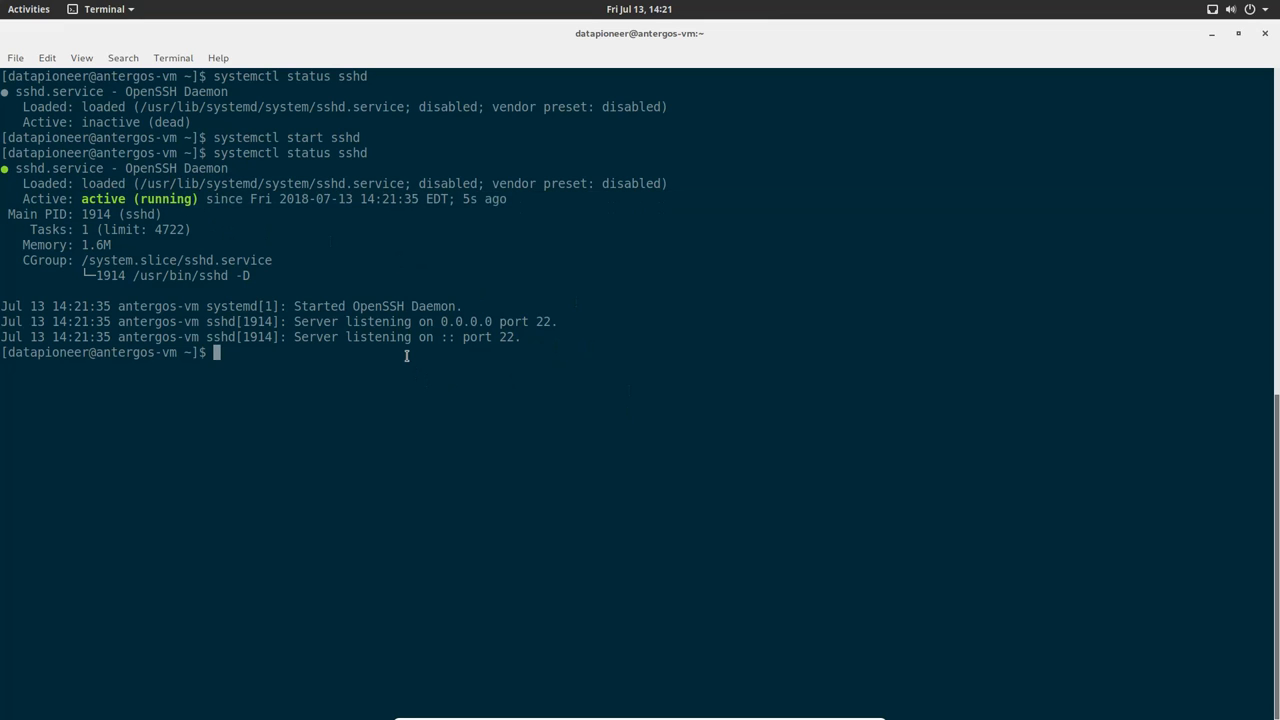
{"action": "mouse_move", "coordinate": [434, 458]}
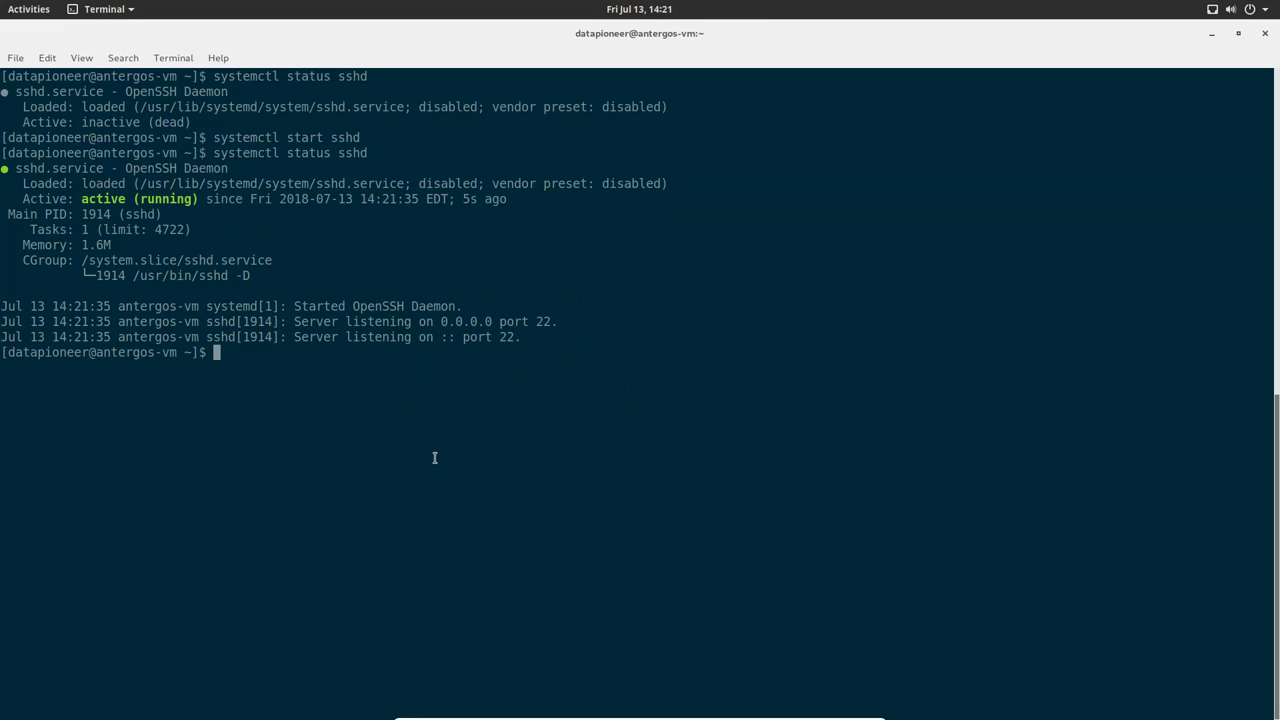
Enable sshd to start automatically with systemctl and authenticate with the password.
{"action": "type", "text": "systemcel"}
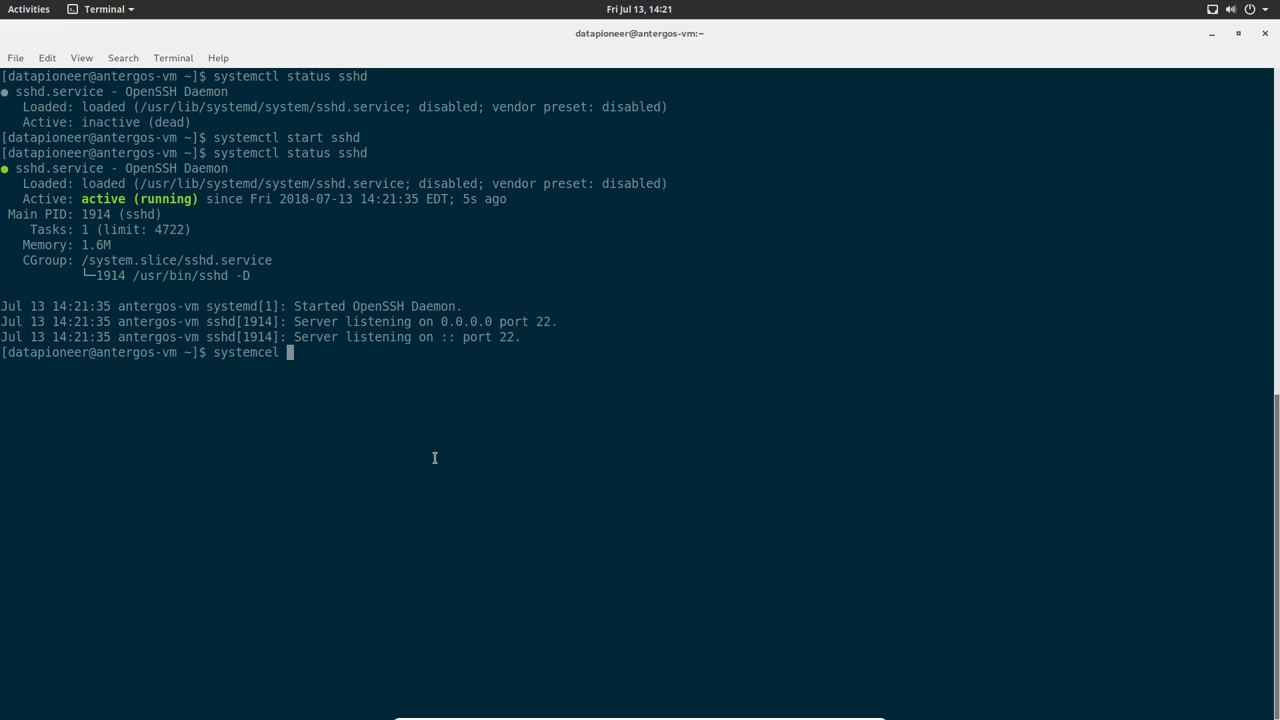
{"action": "type", "text": "enable sshd"}
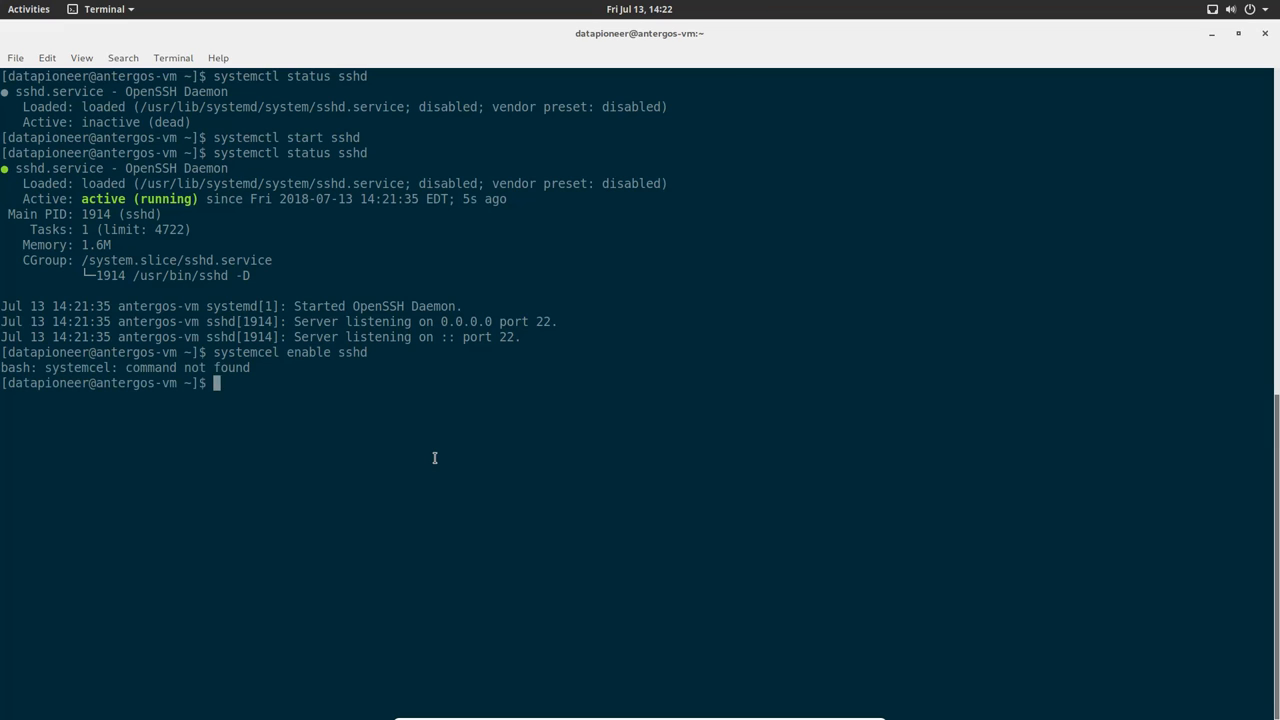
{"action": "type", "text": "systemctl en"}
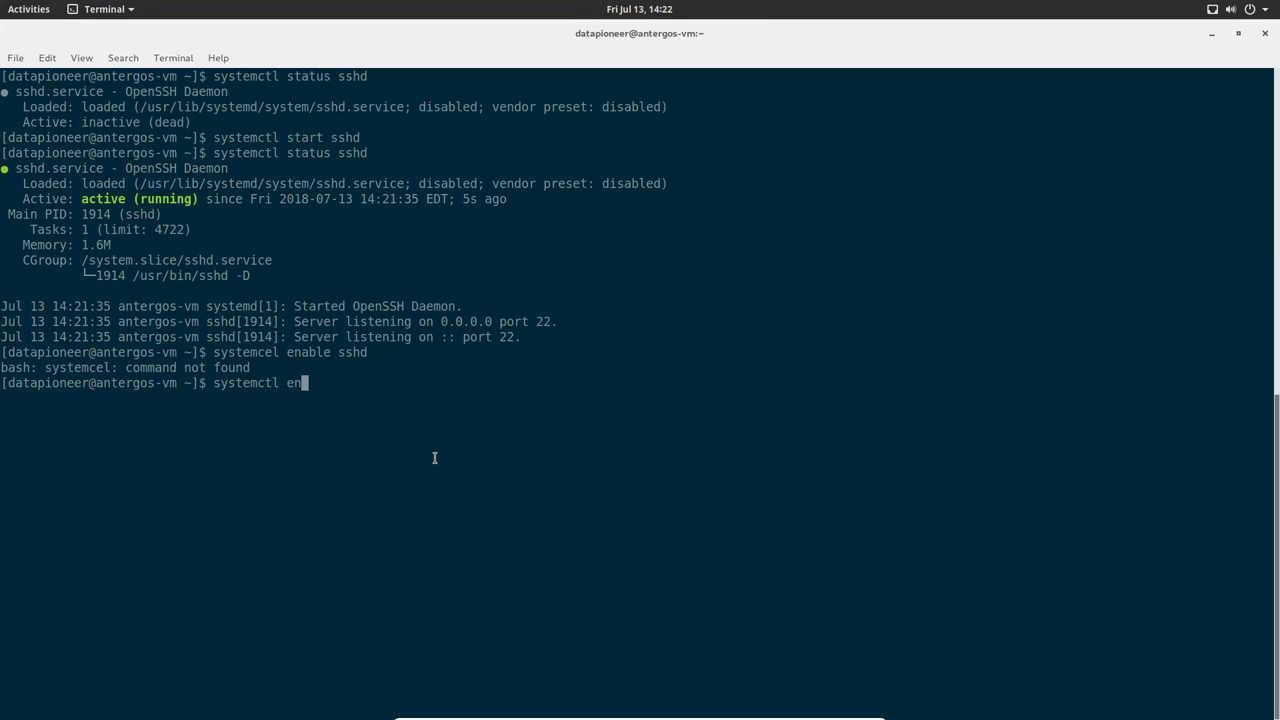
{"action": "key", "text": "Return"}
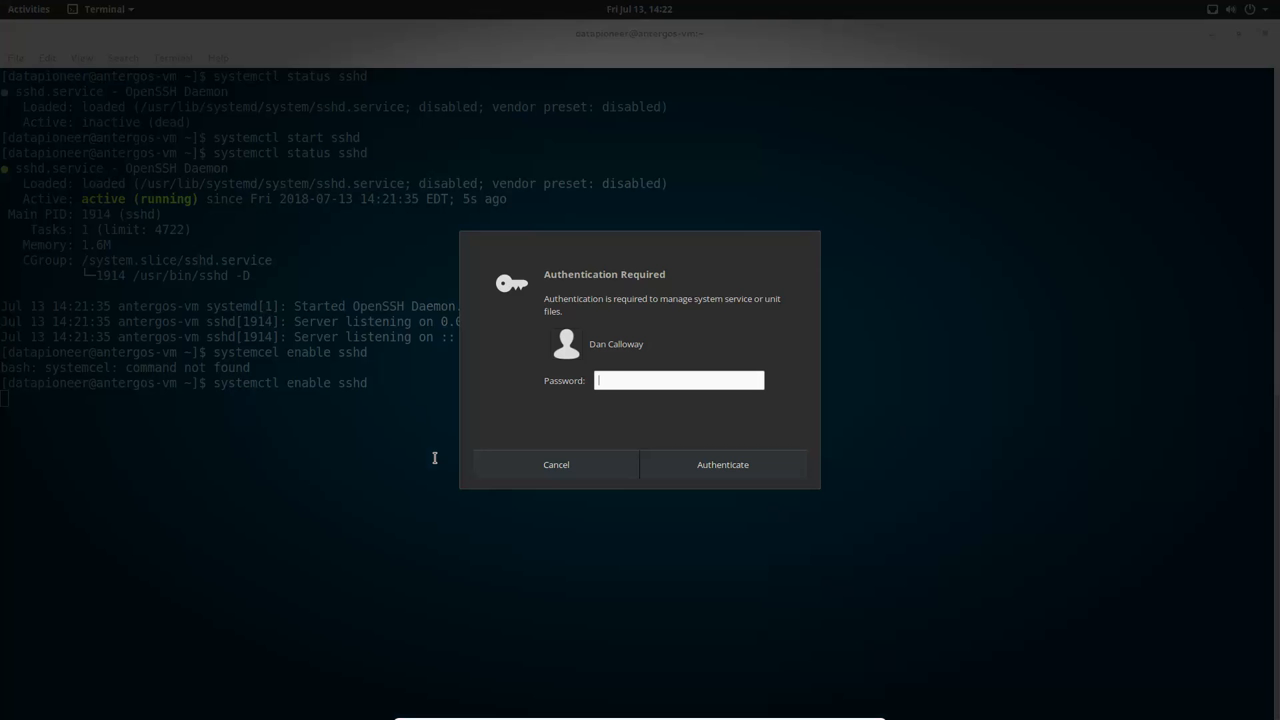
{"action": "mouse_move", "coordinate": [688, 376]}
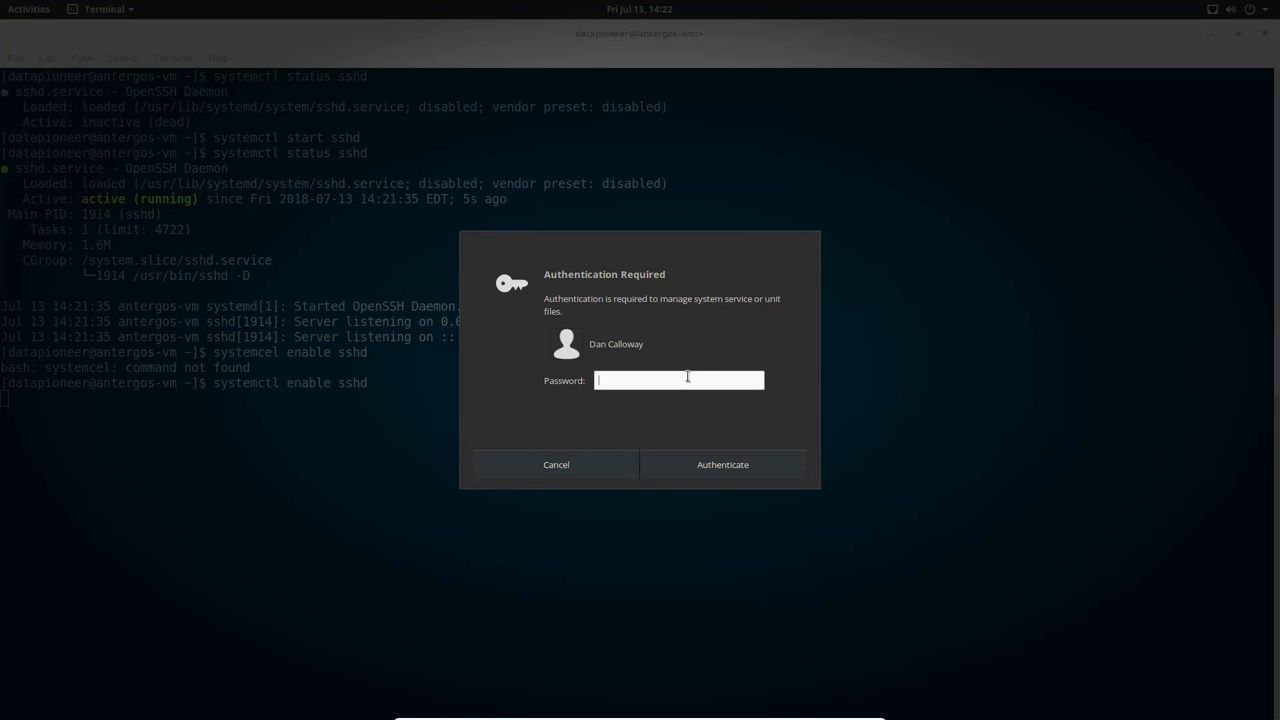
{"action": "mouse_move", "coordinate": [674, 428]}
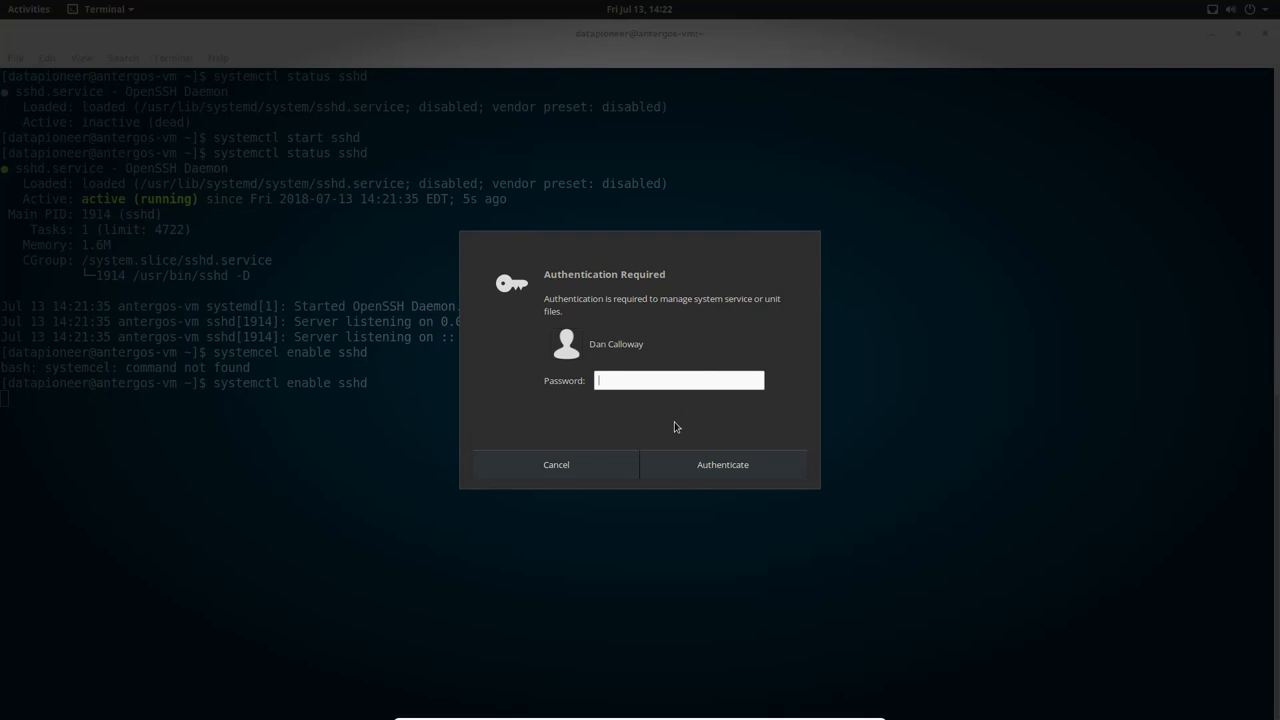
{"action": "type", "text": "password"}
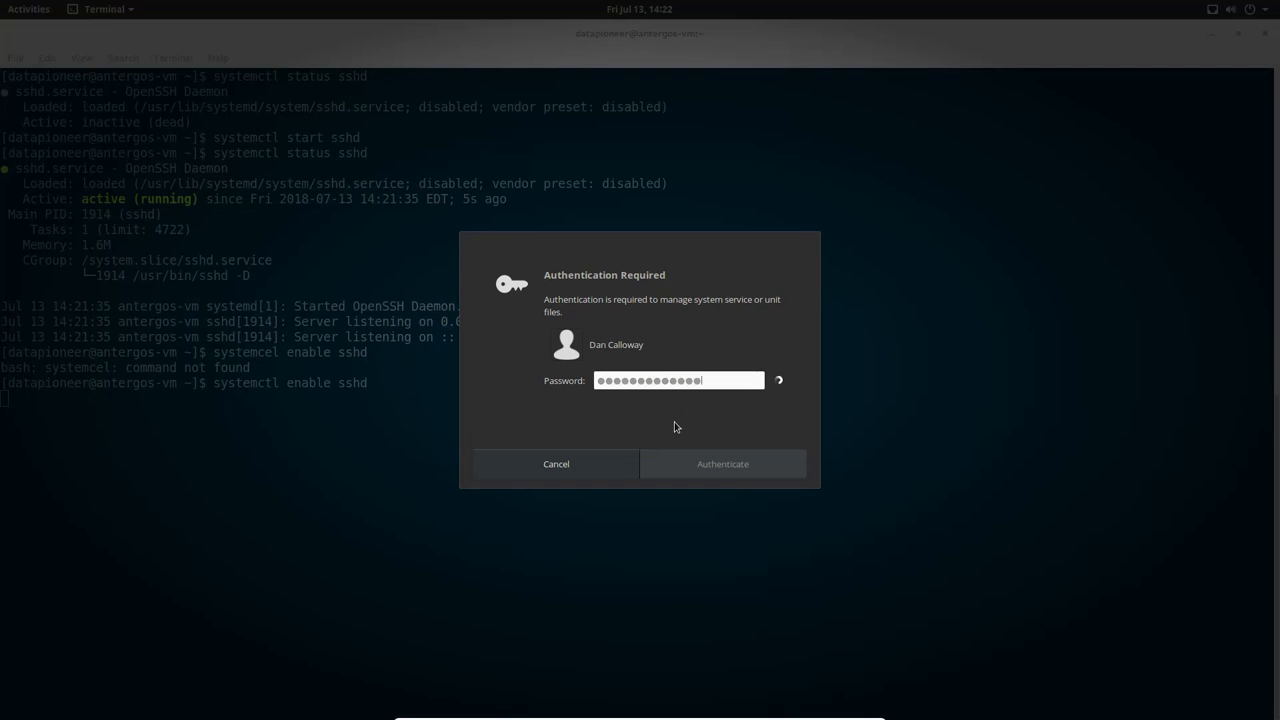
{"action": "left_click", "coordinate": [722, 464]}
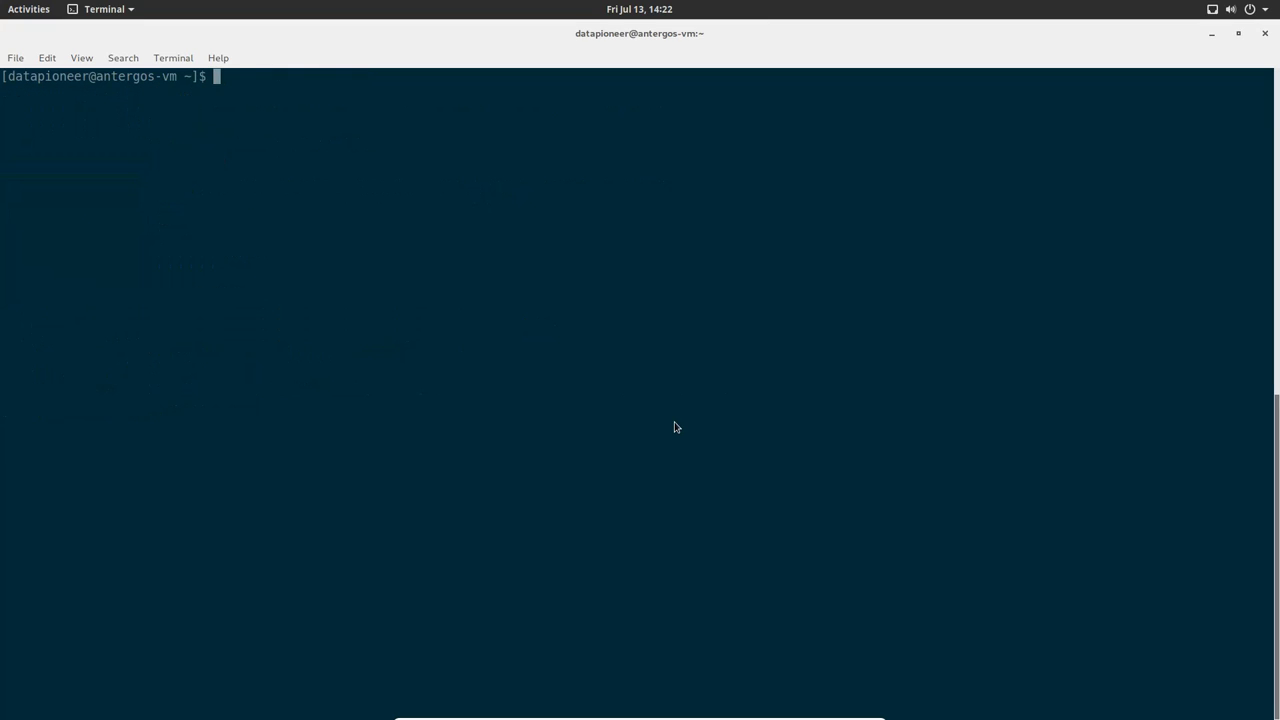
SSH into 192.168.1.157 as root, accepting the host key and logging in.
{"action": "type", "text": "ssh root@"}
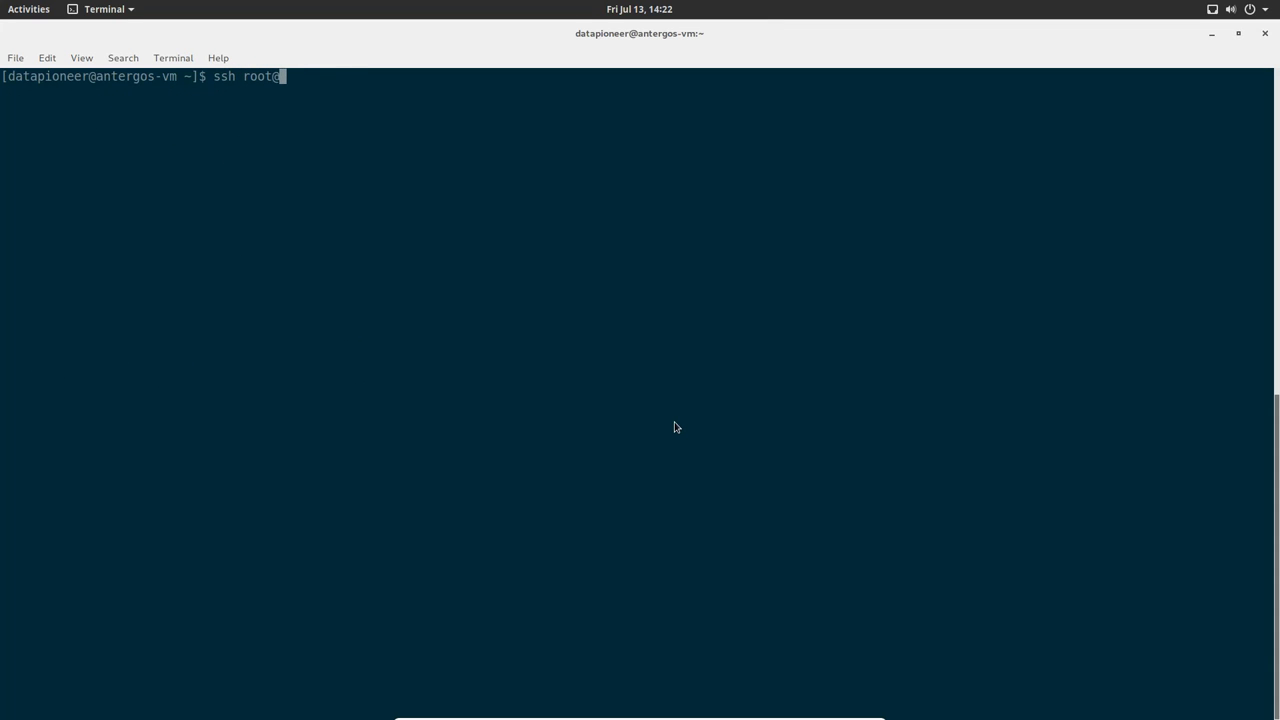
{"action": "type", "text": "192.168.1.157"}
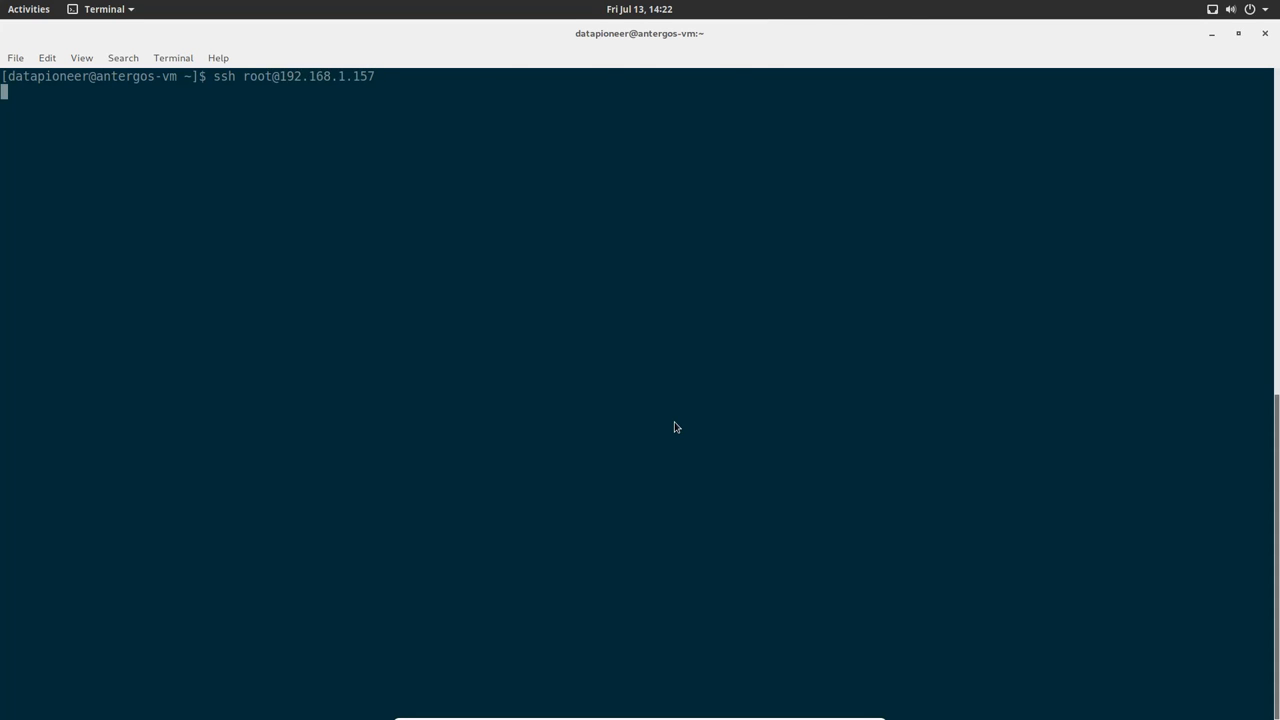
{"action": "type", "text": "yes/no)? yes"}
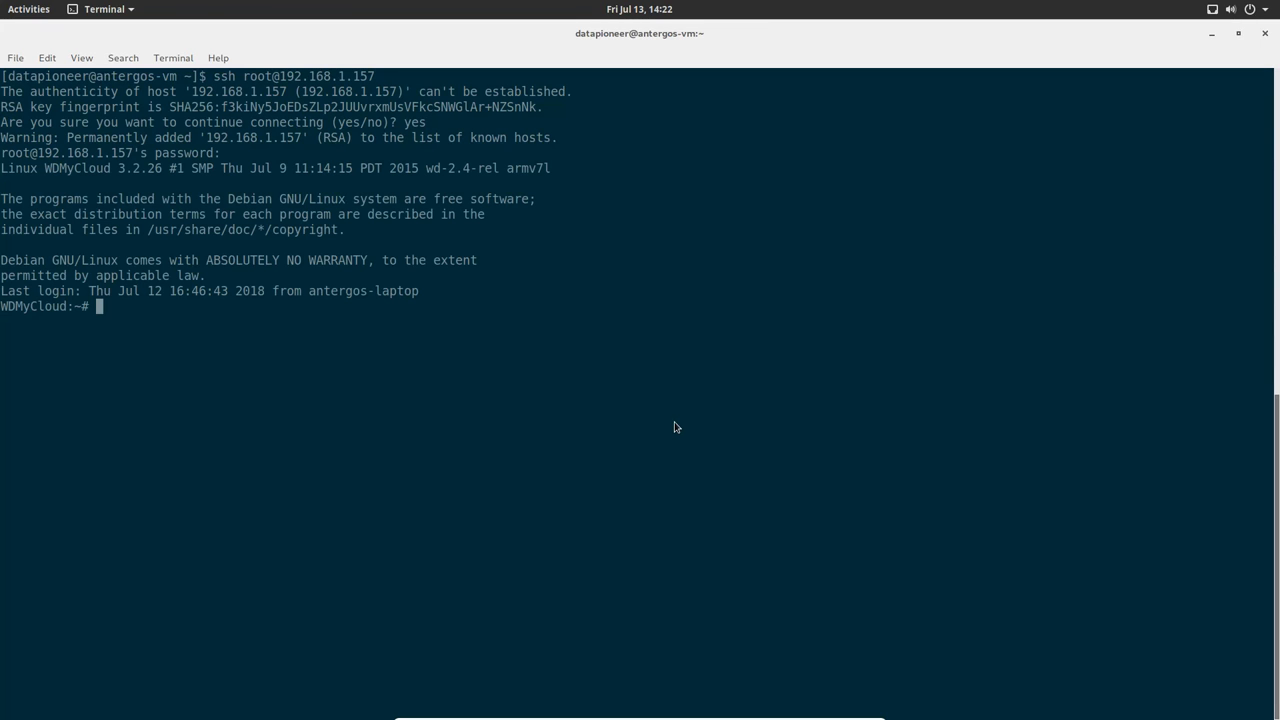
{"action": "type", "text": "cd /sha"}
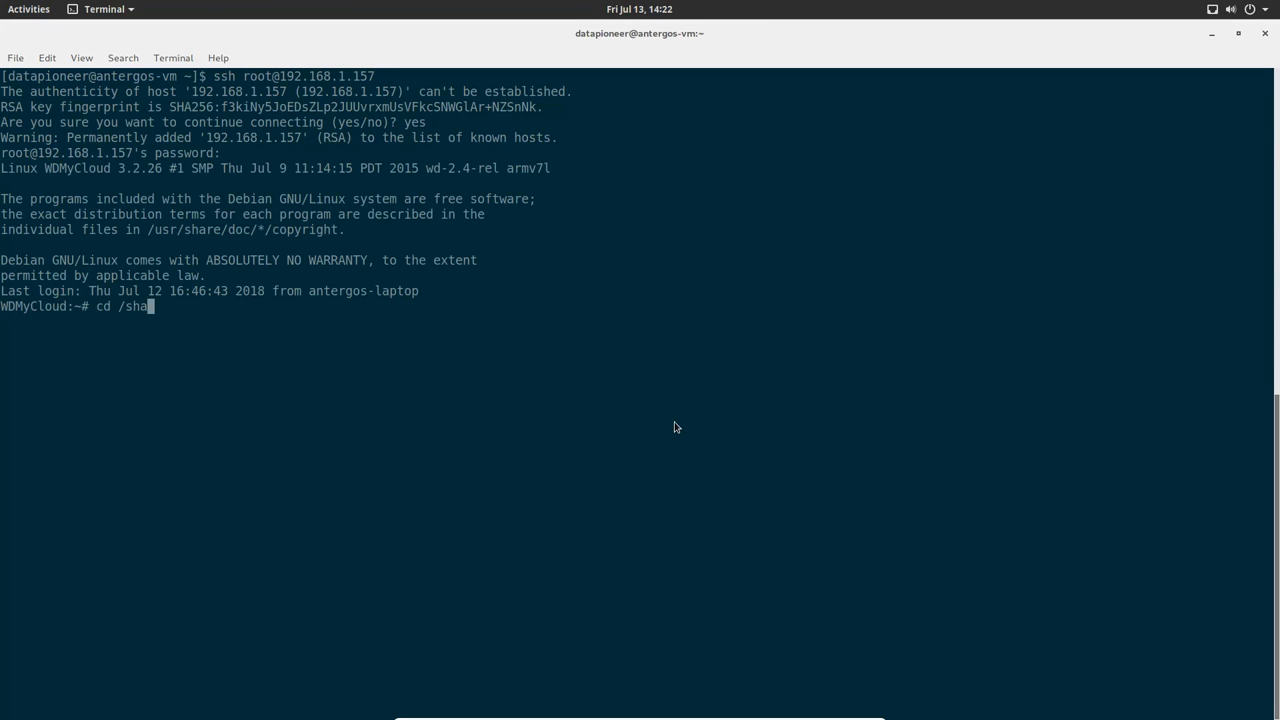
Change into /shares/Public/Shared Pictures and list its contents with ls -lh.
{"action": "type", "text": "res/Public"}
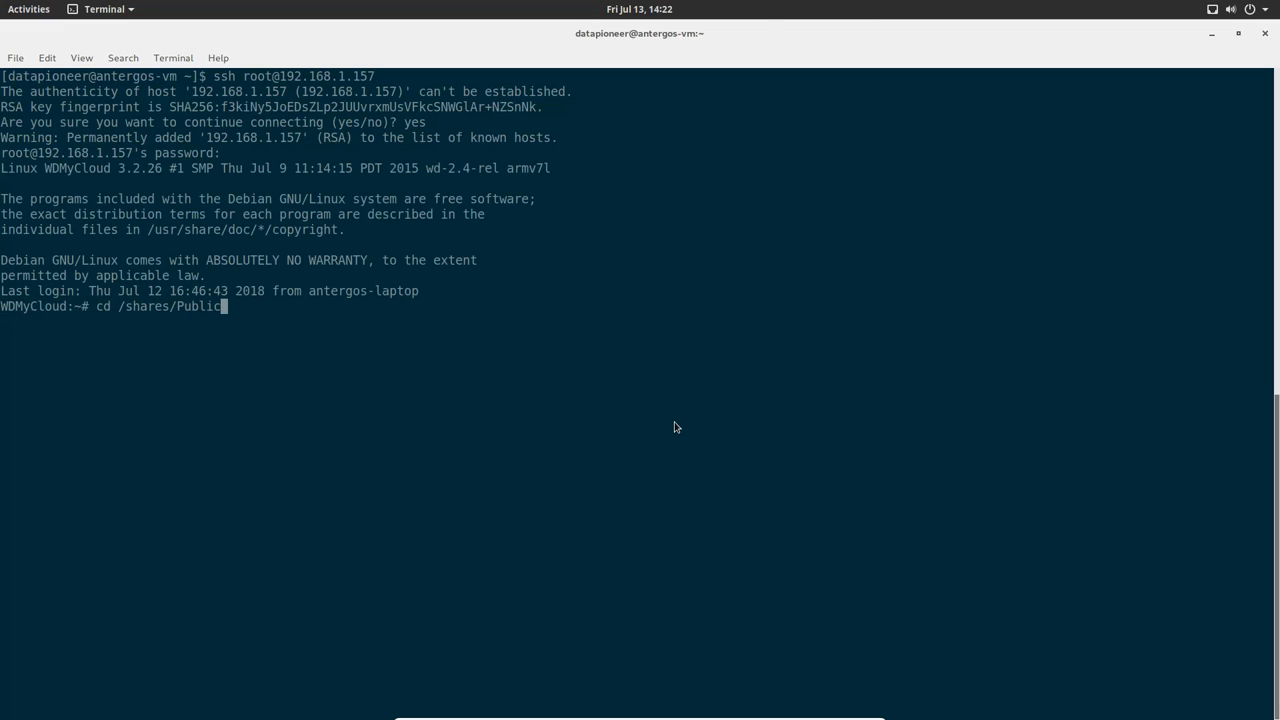
{"action": "type", "text": "/'Shared P"}
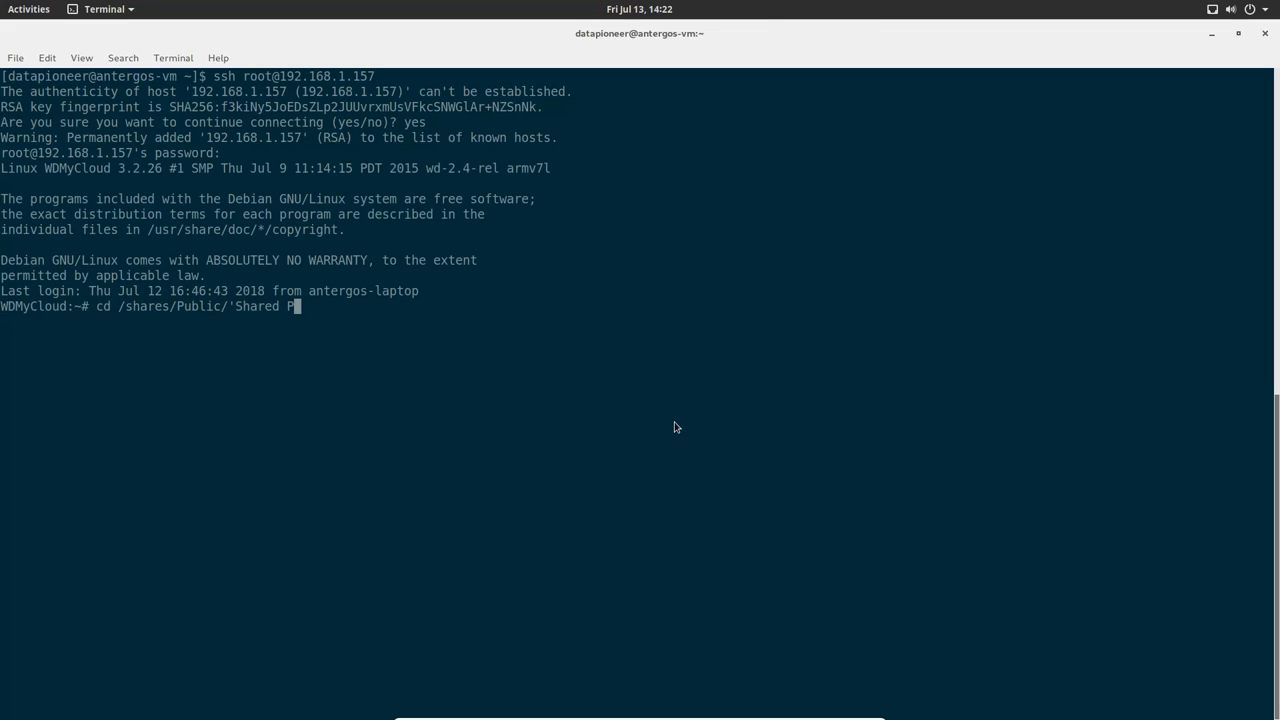
{"action": "key", "text": "Return"}
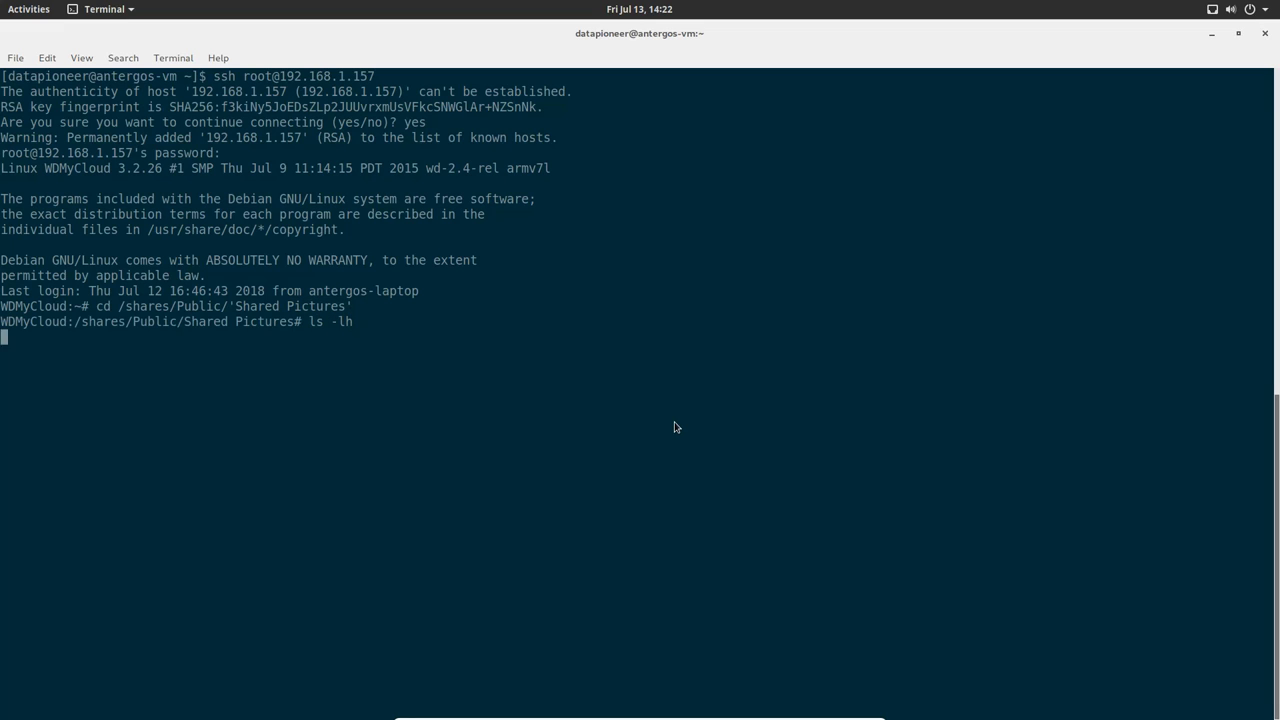
{"action": "key", "text": "Return"}
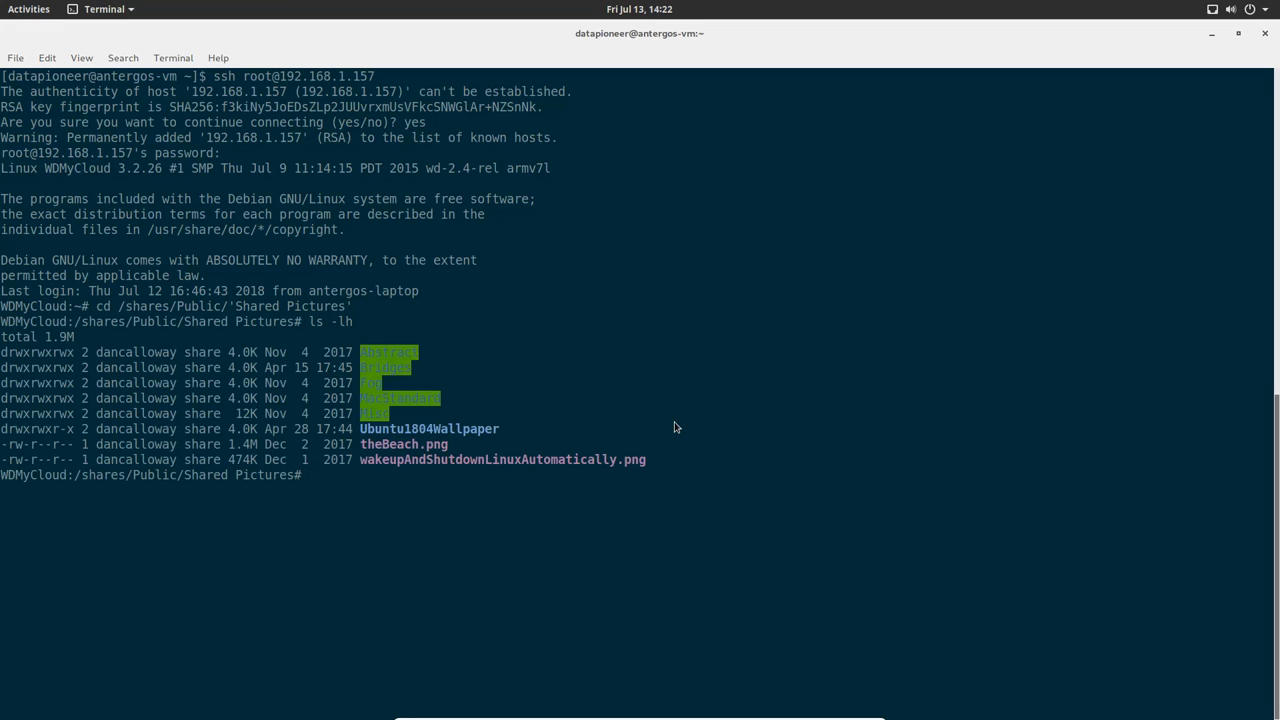
{"action": "type", "text": "scp"}
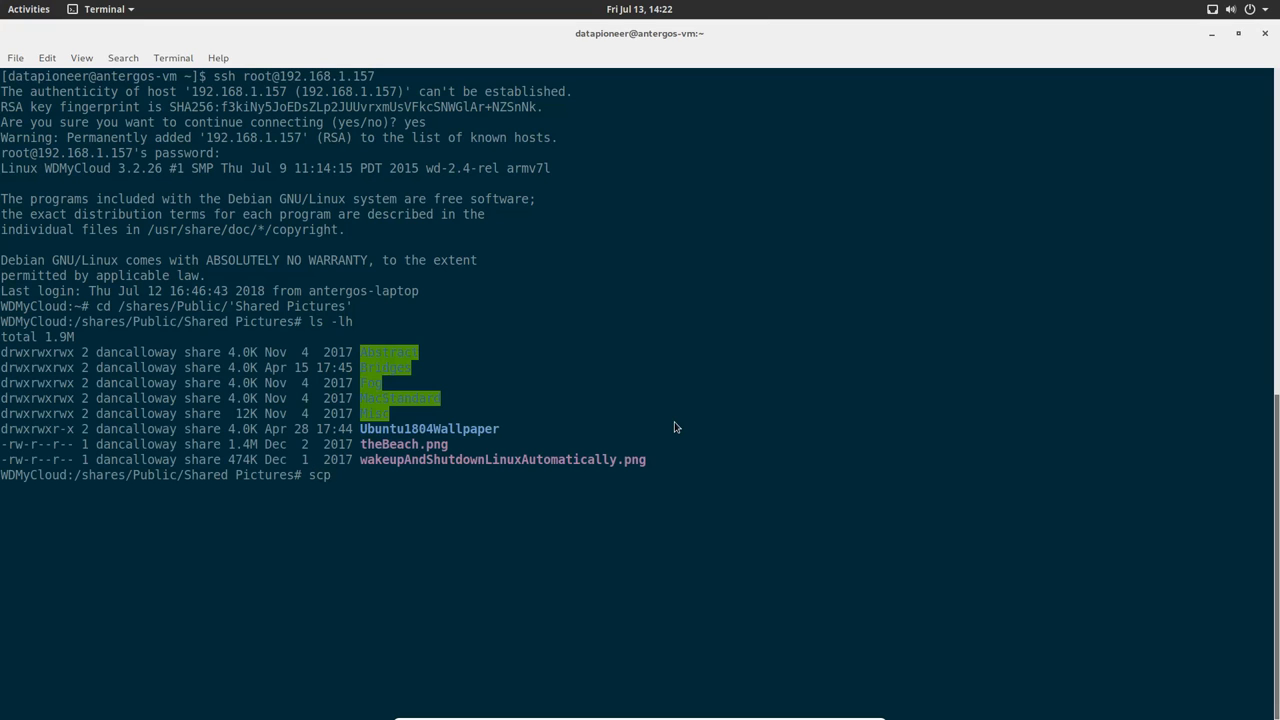
{"action": "type", "text": "Bridge"}
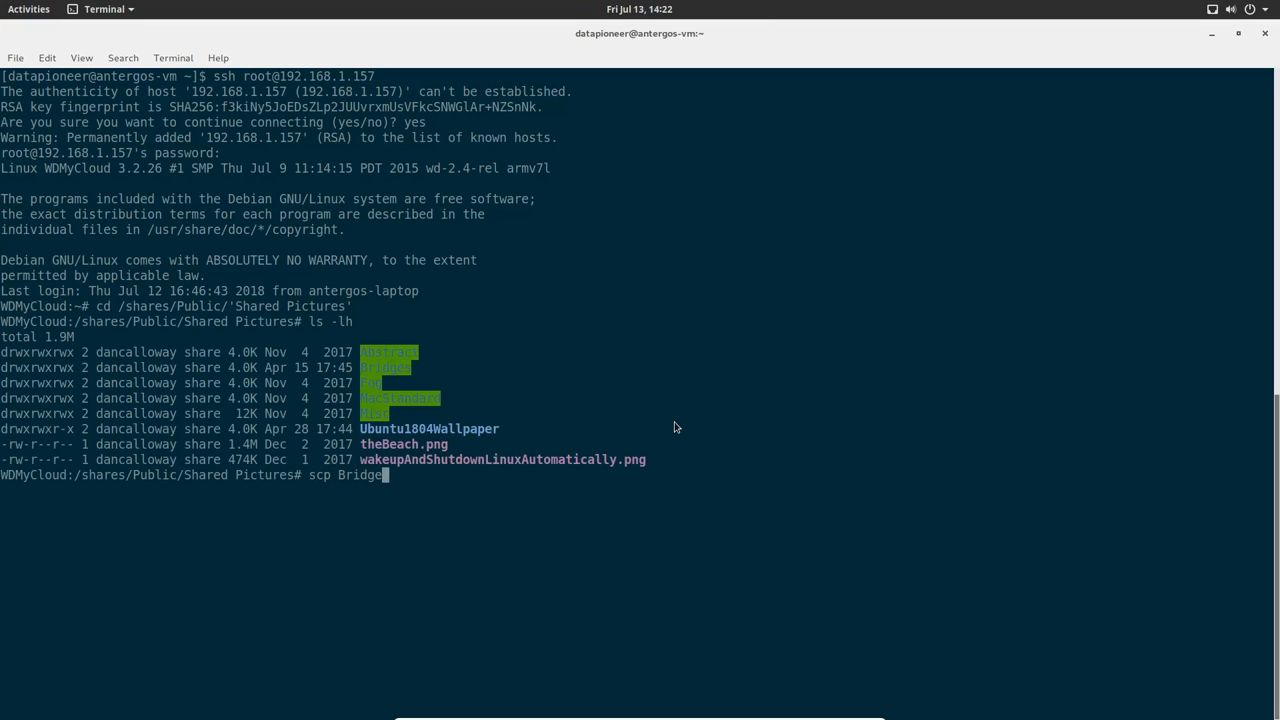
{"action": "type", "text": "s/*.* 1"}
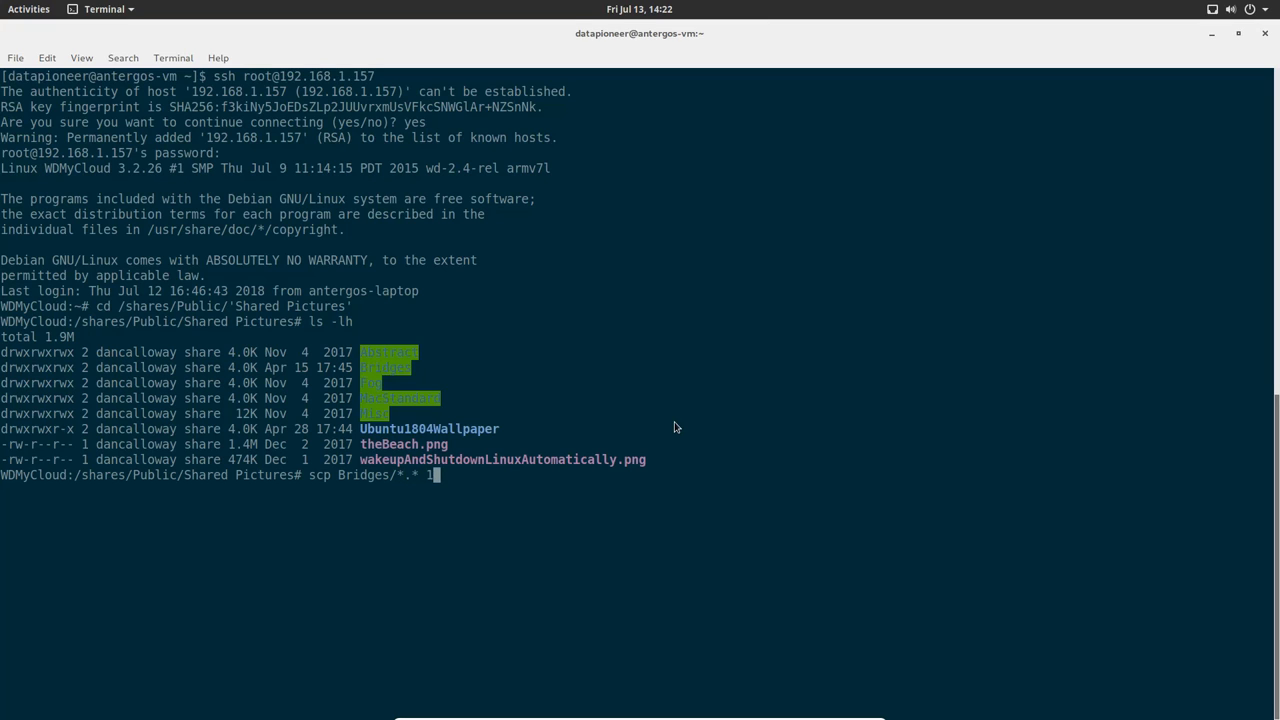
{"action": "type", "text": "data"}
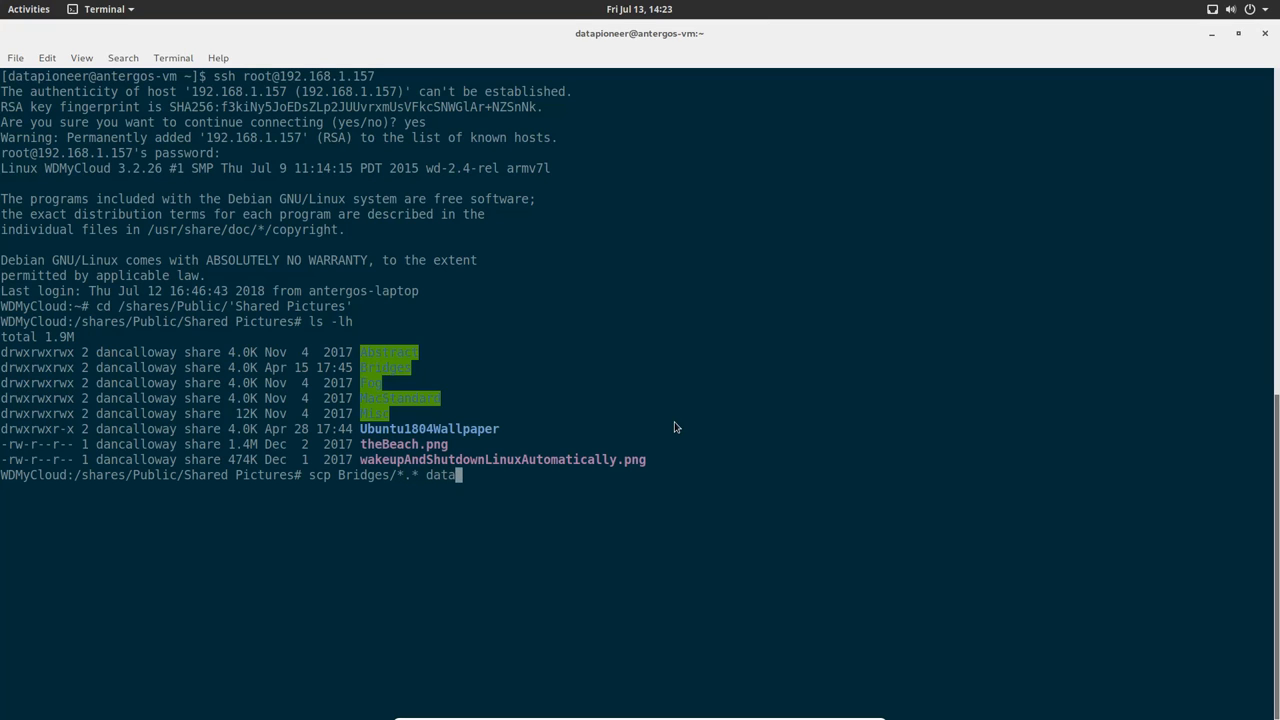
{"action": "type", "text": "pioneer"}
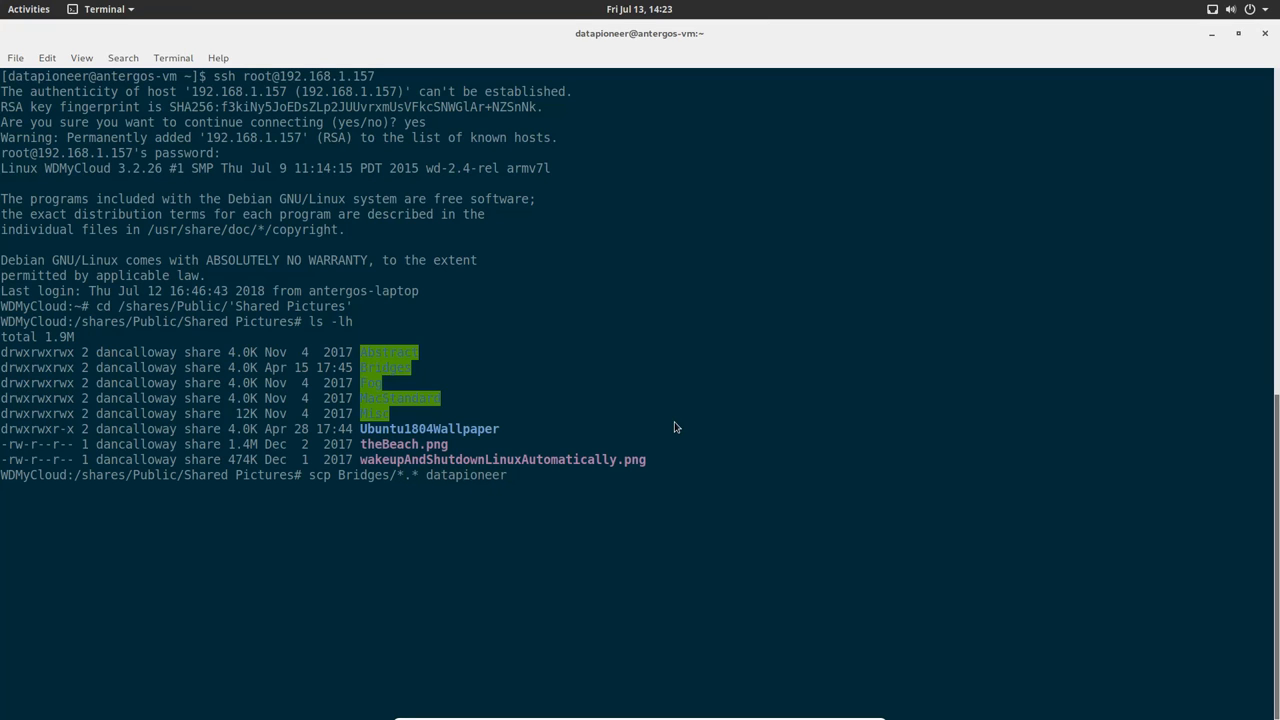
{"action": "type", "text": "@192.1"}
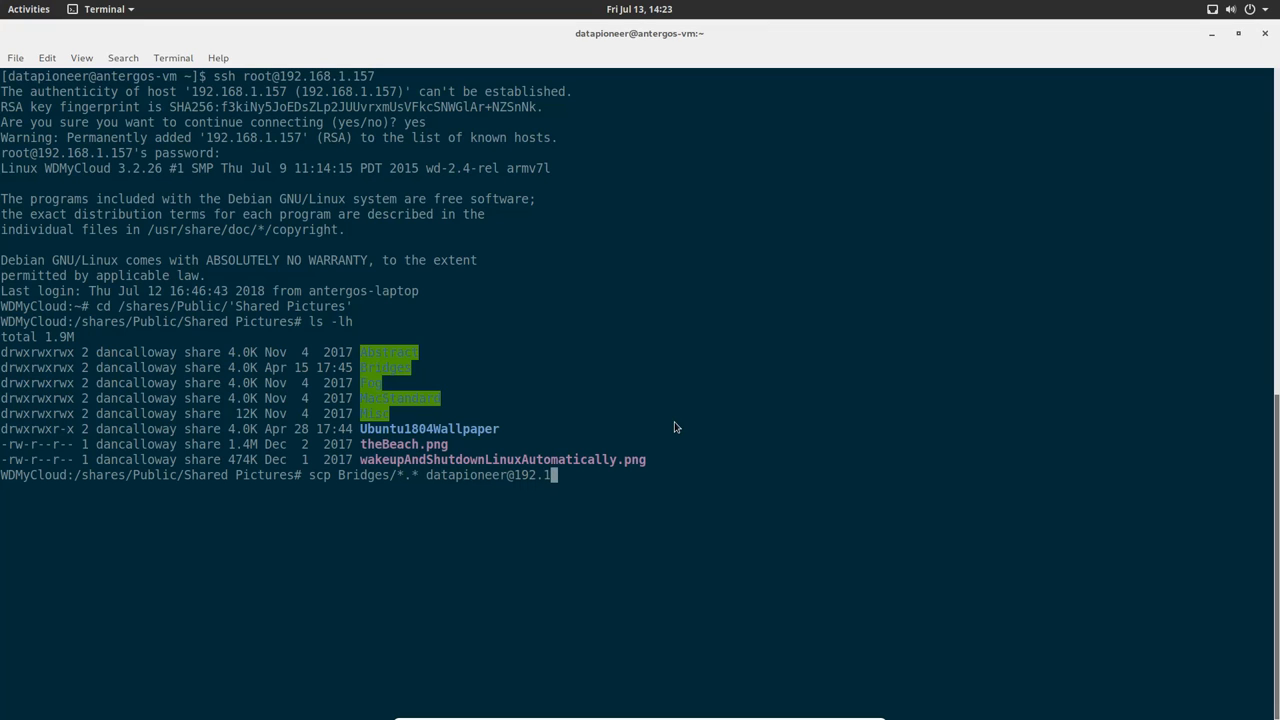
{"action": "type", "text": "58"}
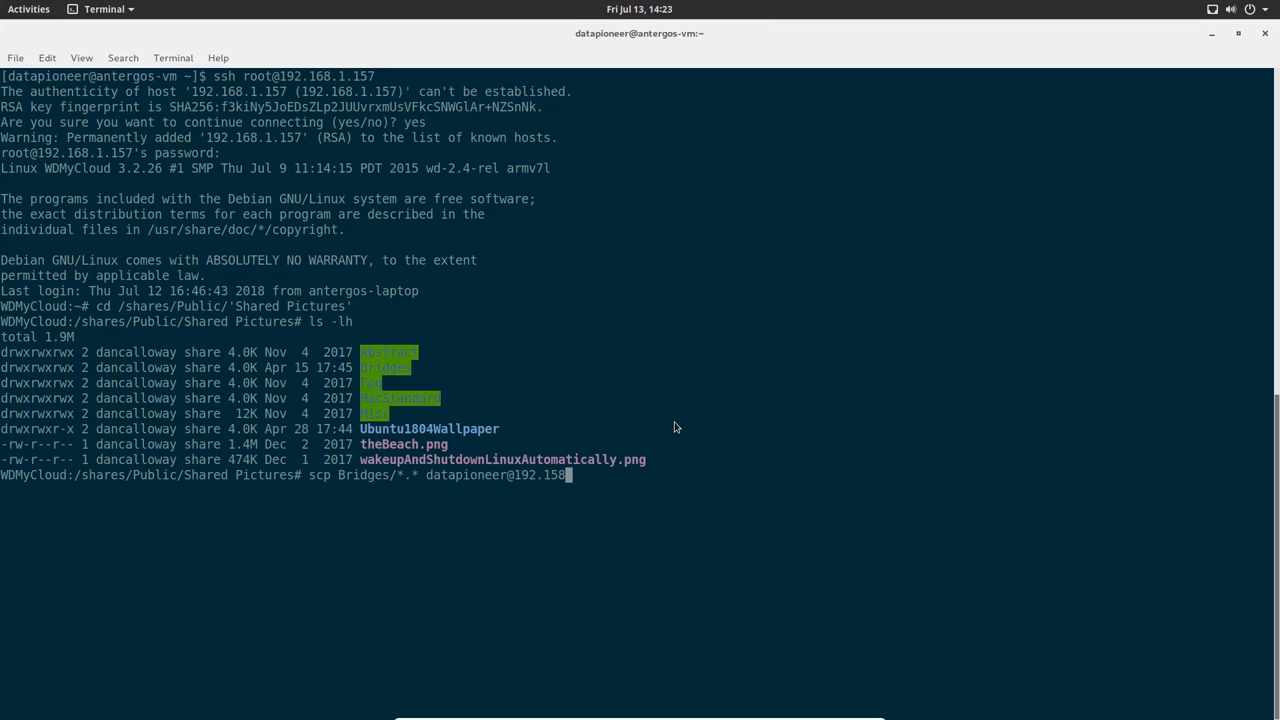
{"action": "type", "text": ".1.1"}
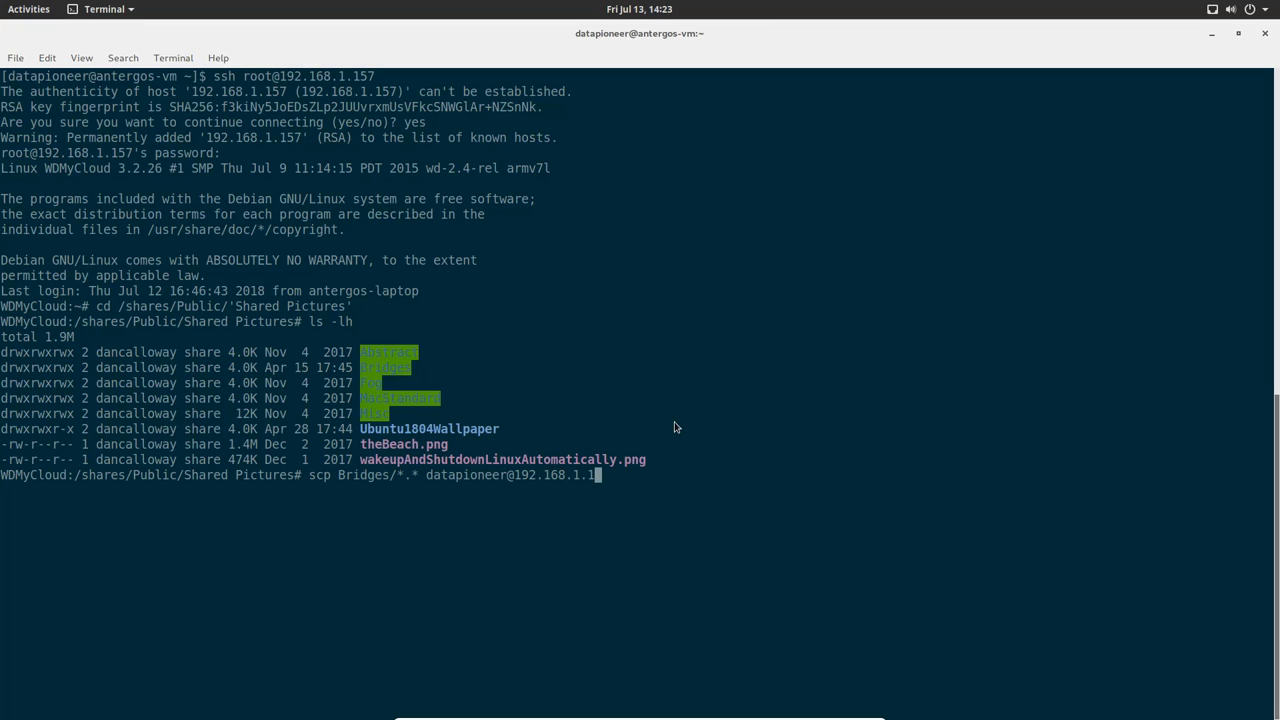
{"action": "type", "text": "3:/"}
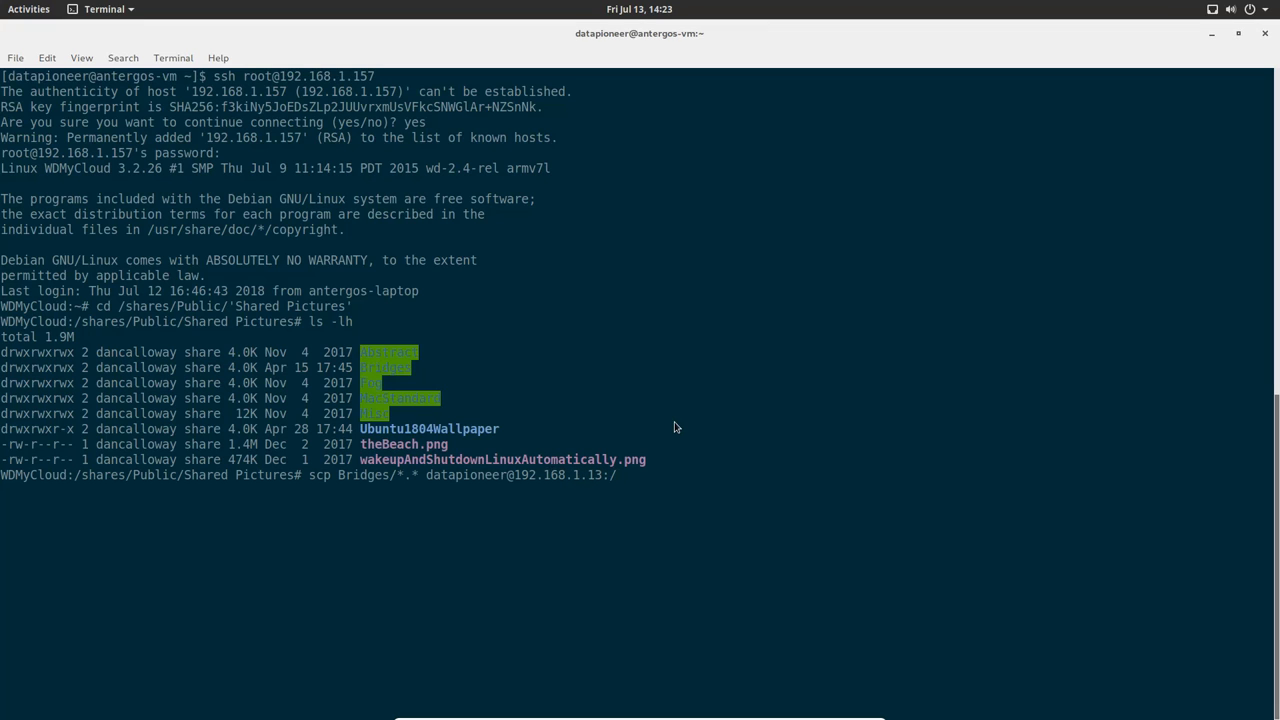
{"action": "type", "text": "home/dat"}
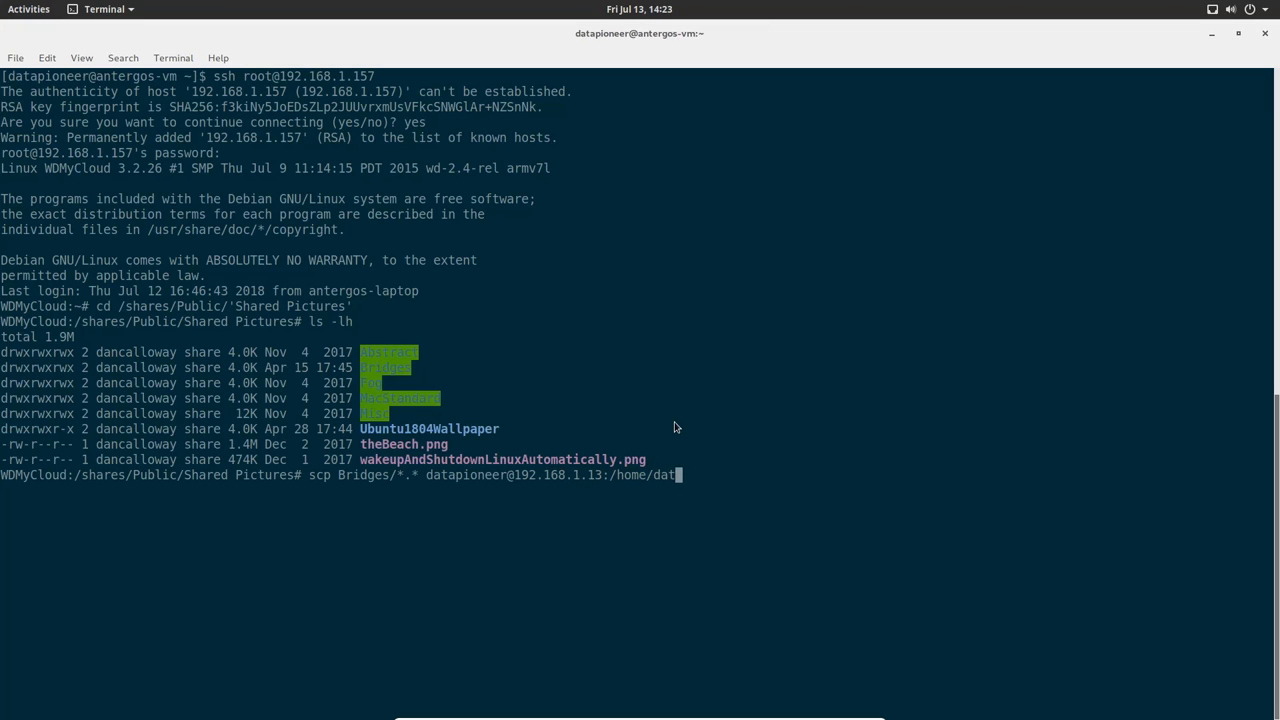
{"action": "type", "text": "apioneer/"}
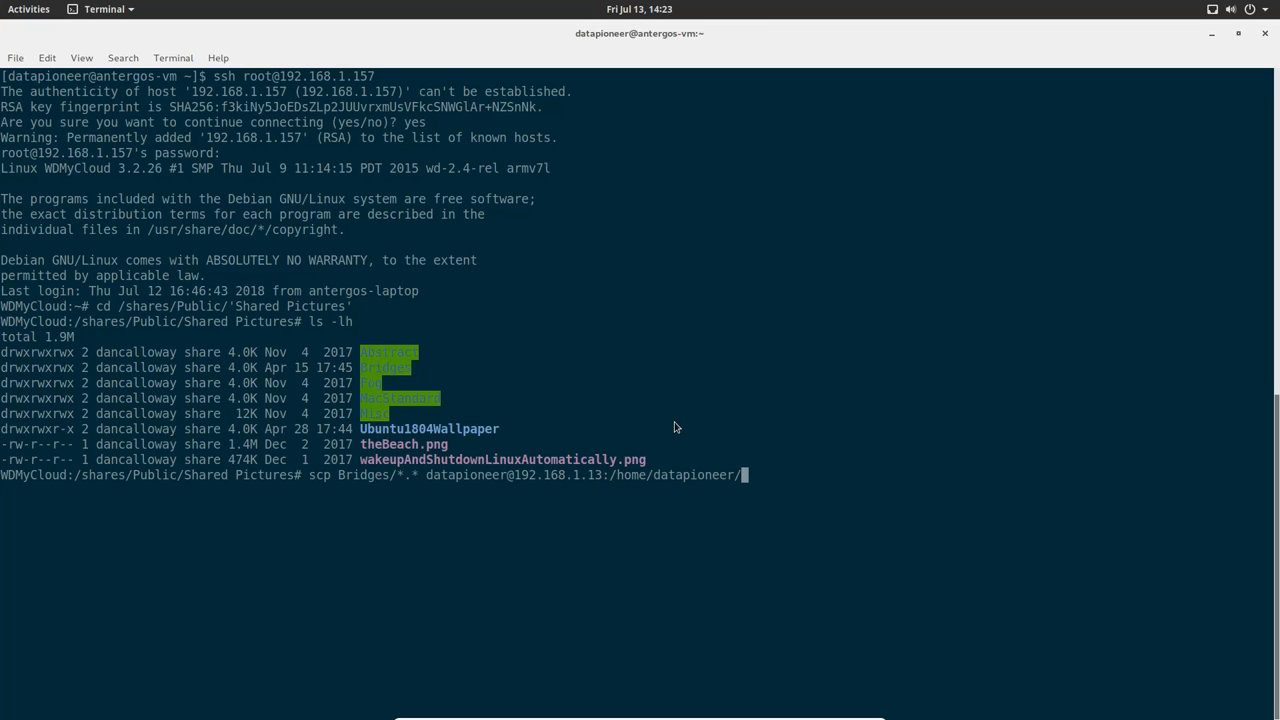
{"action": "type", "text": "Pictures"}
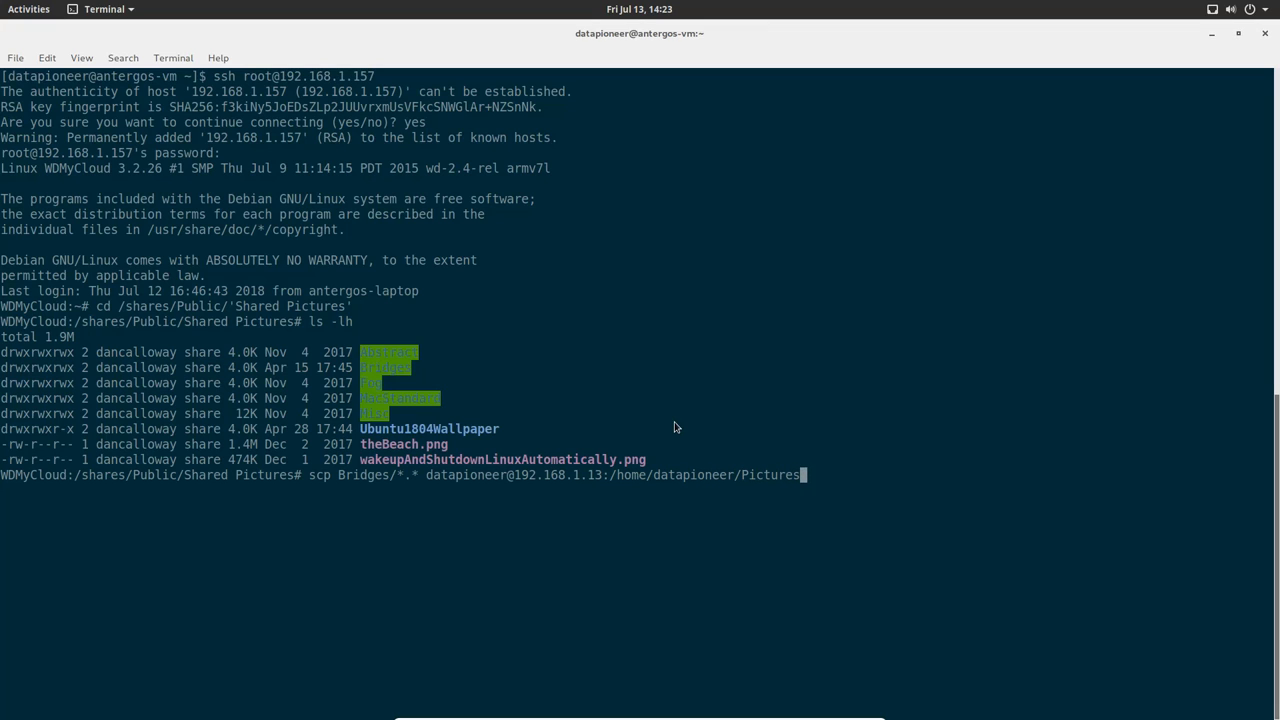
{"action": "key", "text": "Return"}
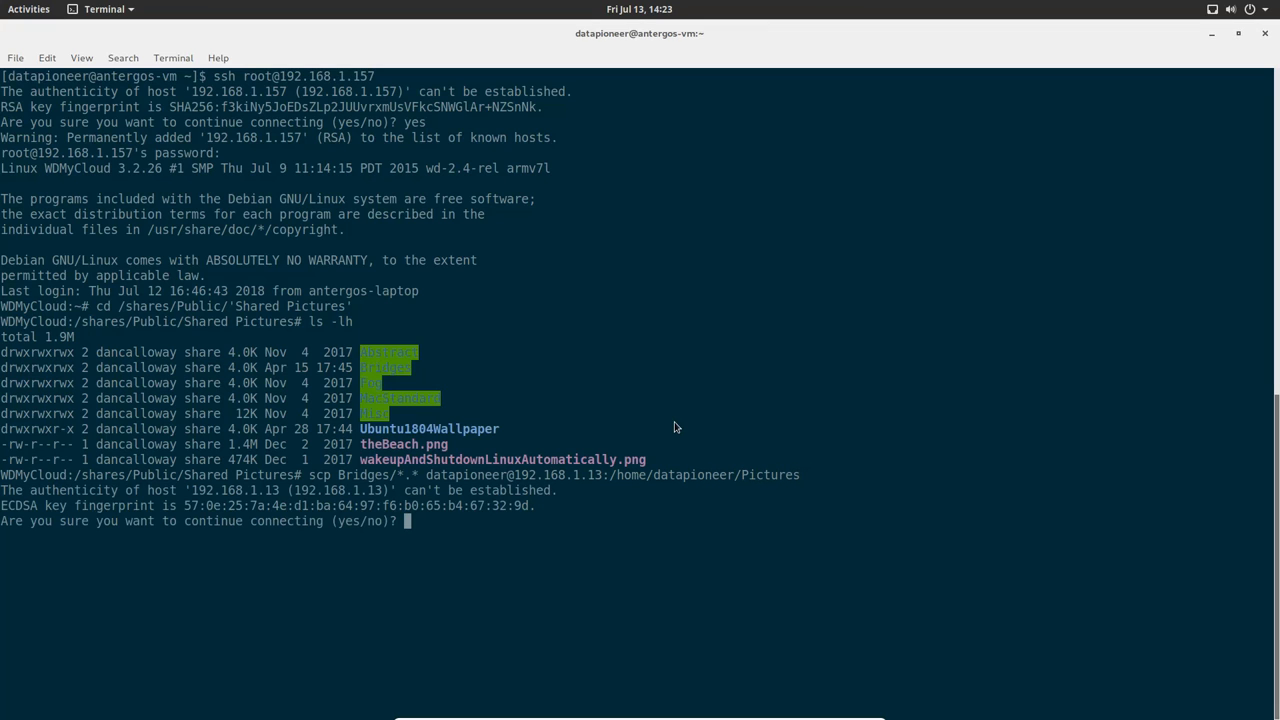
{"action": "type", "text": "yes"}
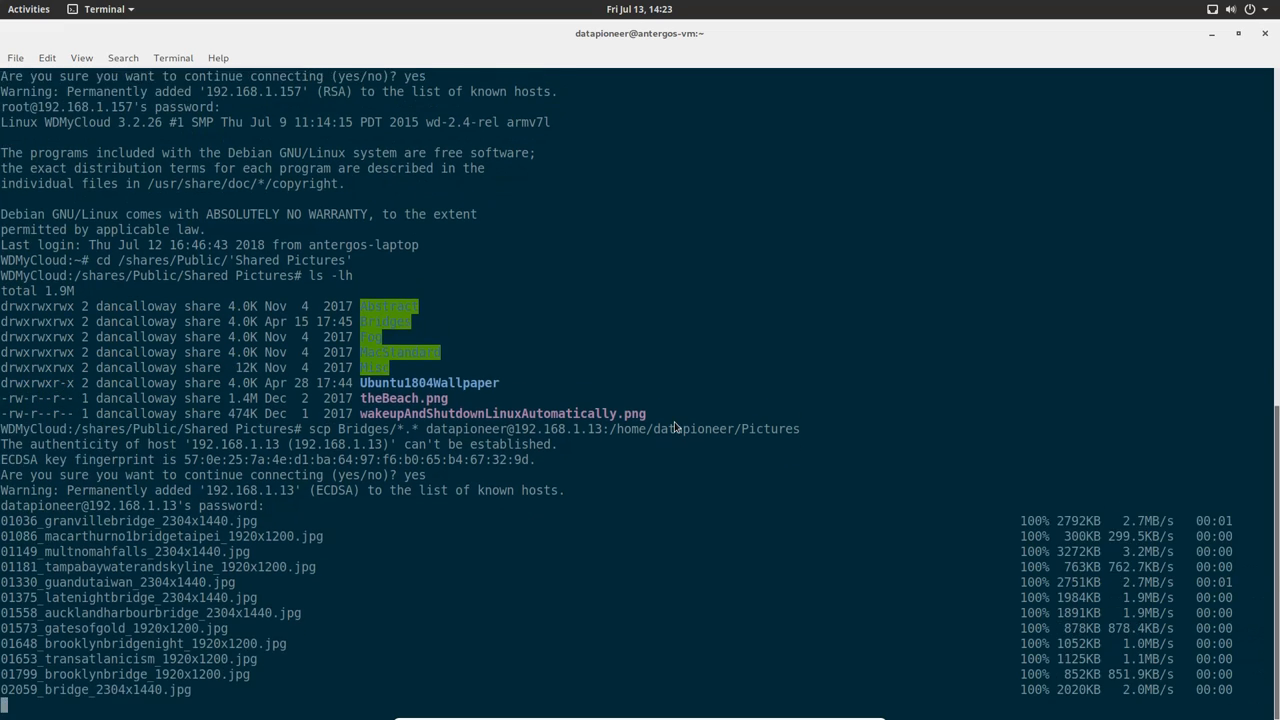
Follow the scp output to completion, then exit the remote session.
{"action": "scroll", "scroll_direction": "down", "scroll_amount": 3}
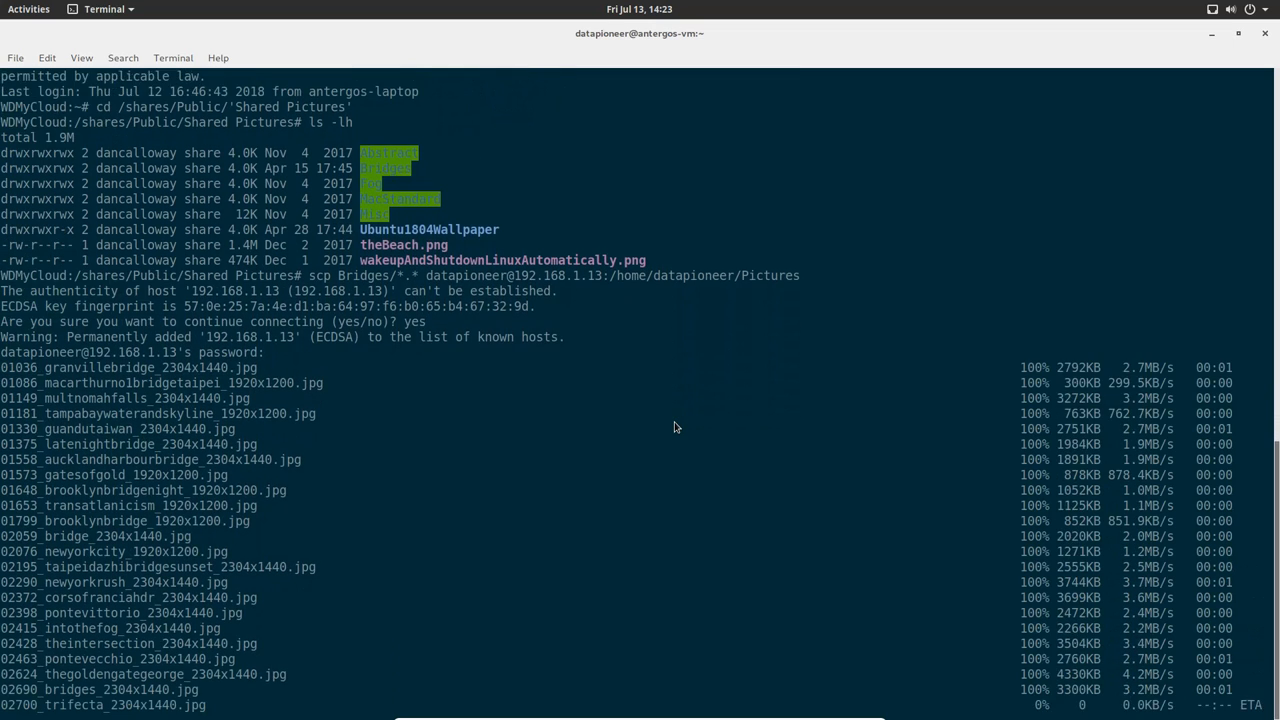
{"action": "scroll", "scroll_direction": "down", "scroll_amount": 3}
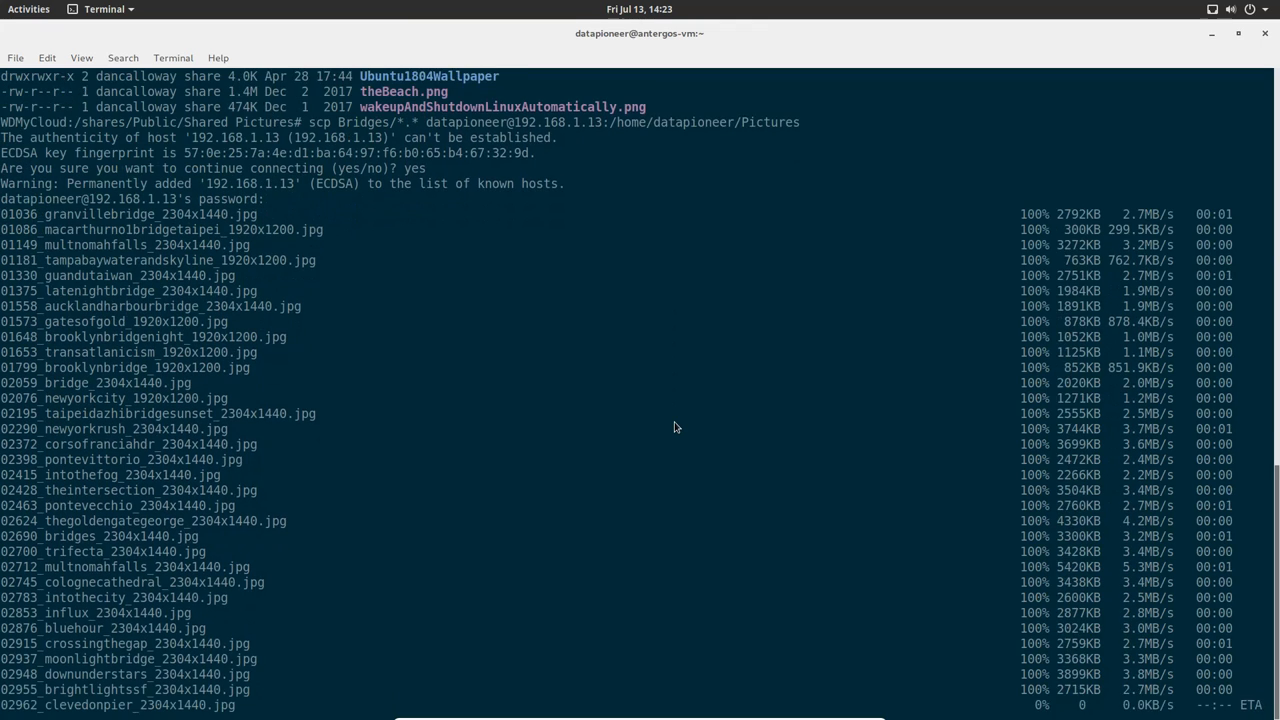
{"action": "scroll", "scroll_direction": "down", "scroll_amount": 3}
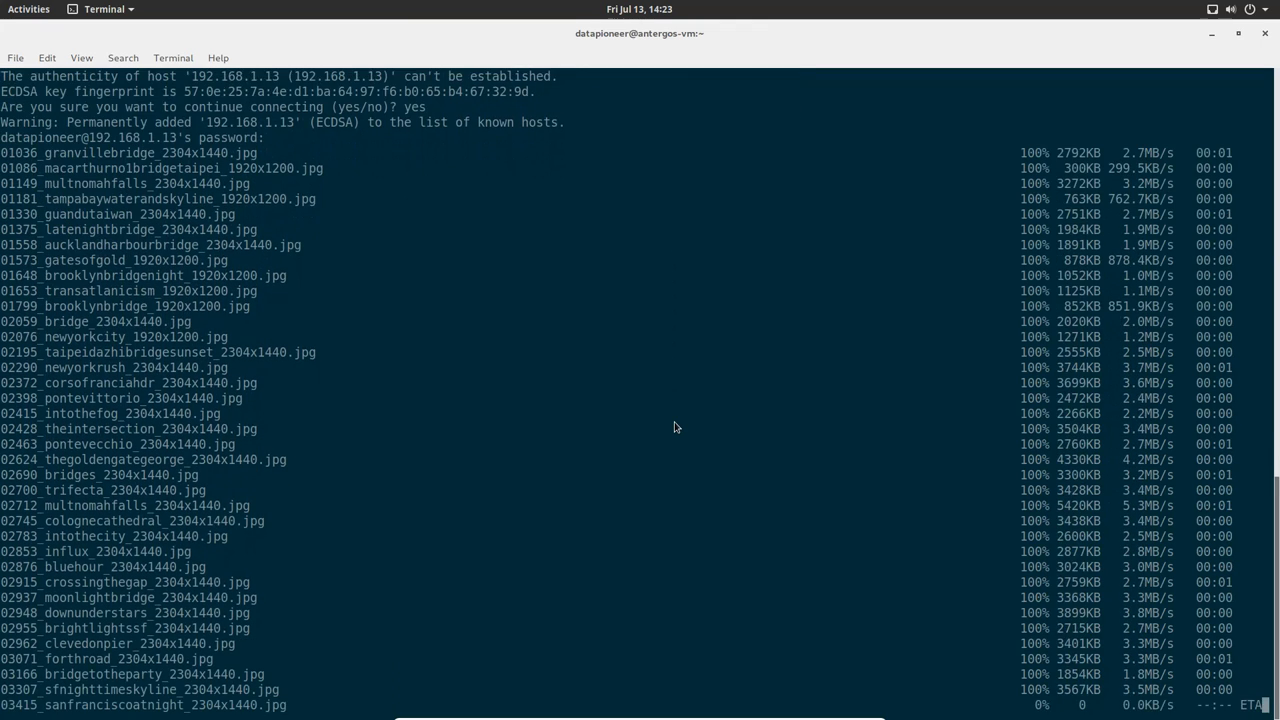
{"action": "scroll", "scroll_direction": "down", "scroll_amount": 3}
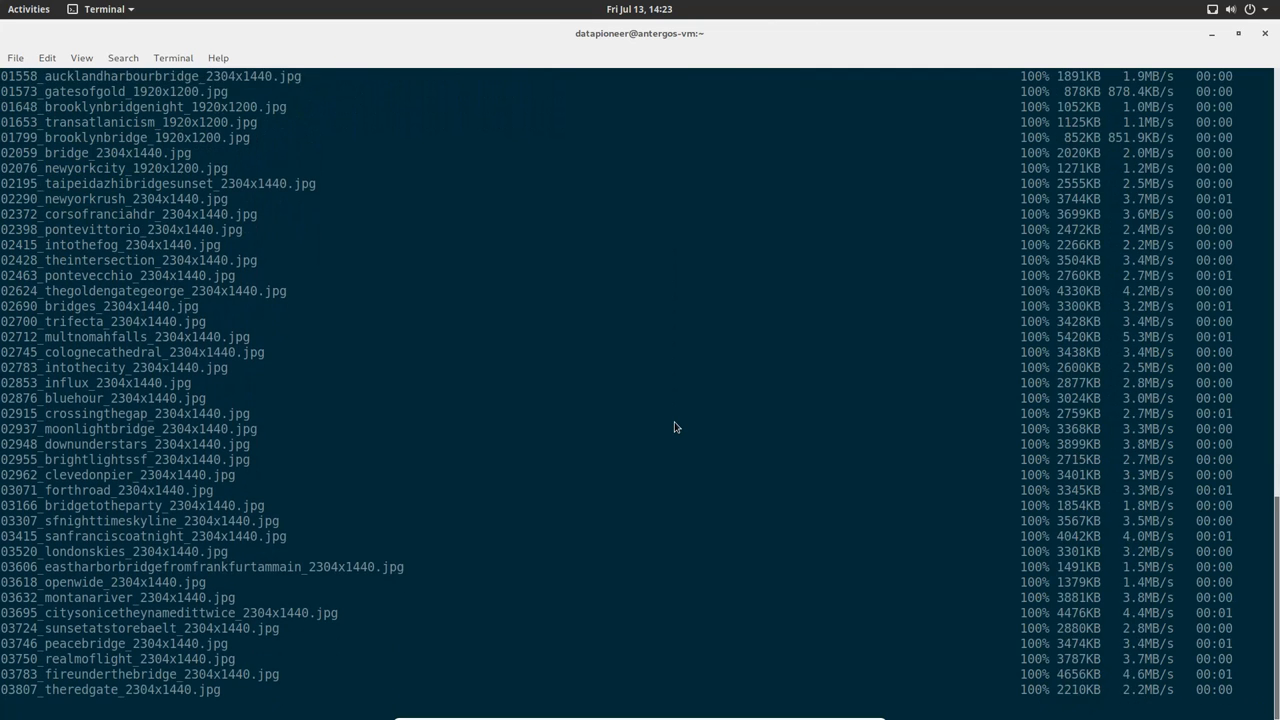
{"action": "scroll", "scroll_direction": "down", "scroll_amount": 3}
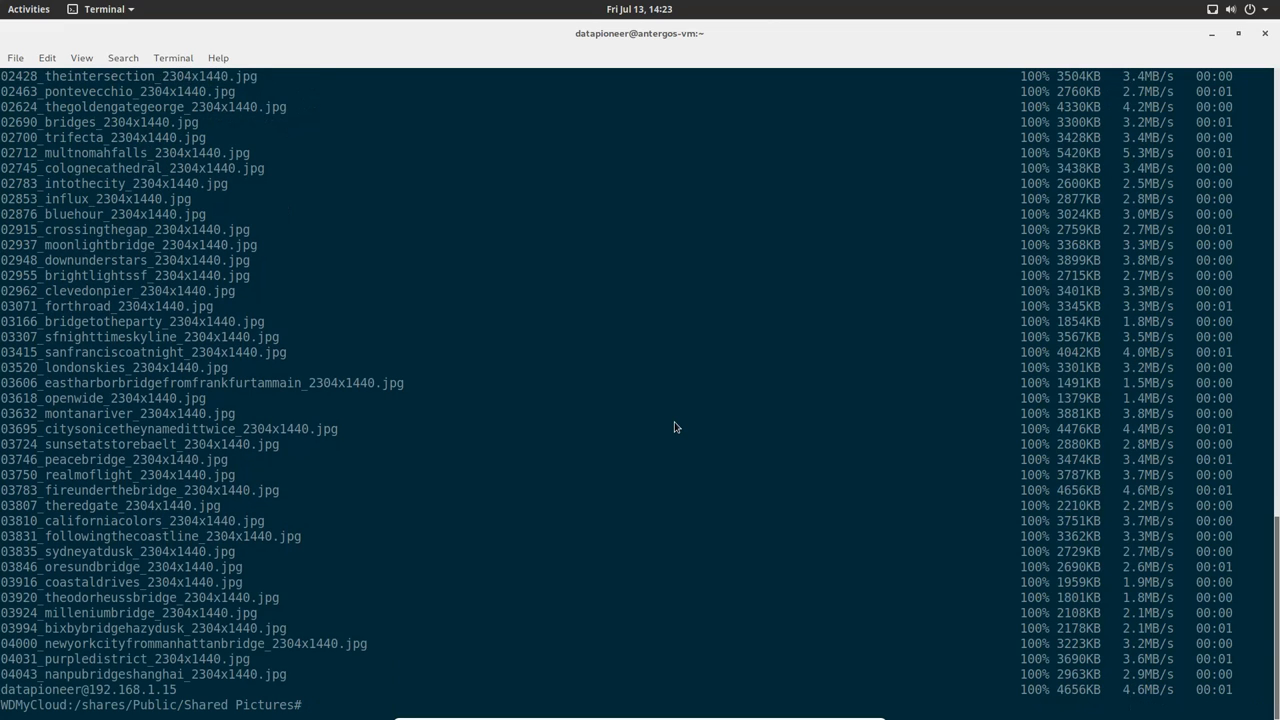
{"action": "type", "text": "exit"}
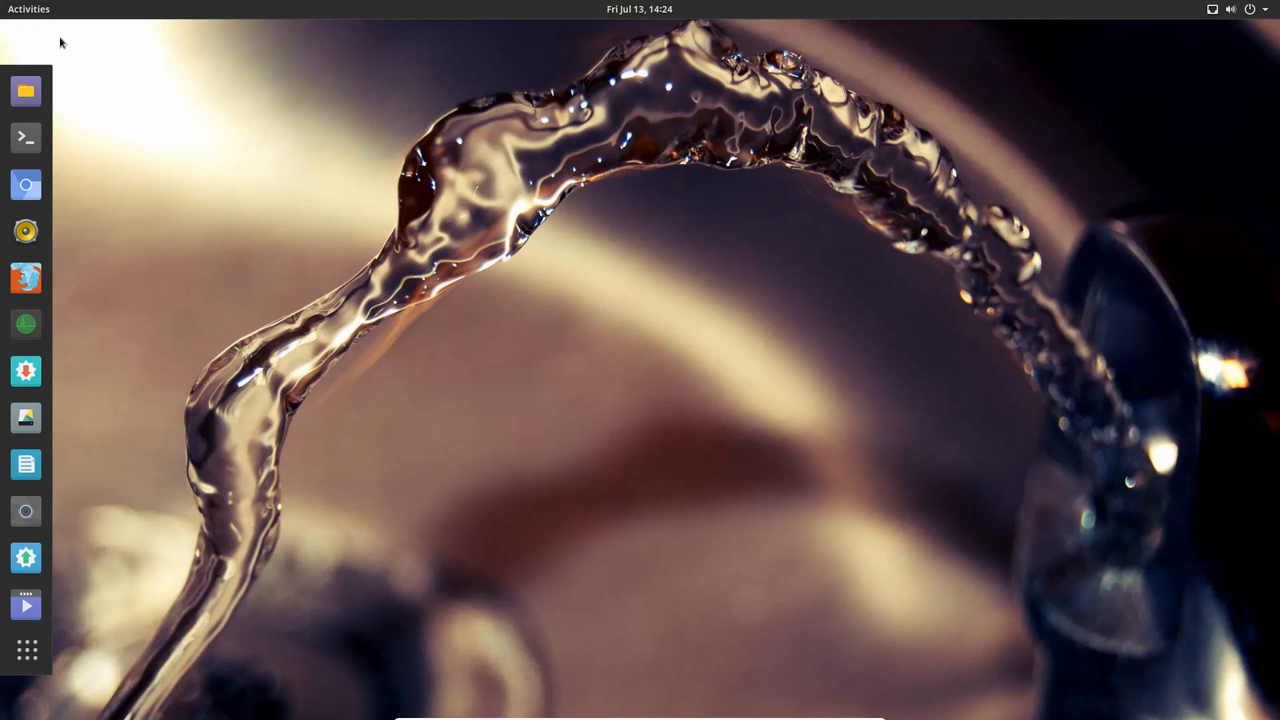
Launch Files and browse the Pictures folder to confirm the copied bridge images.
{"action": "left_click", "coordinate": [24, 90]}
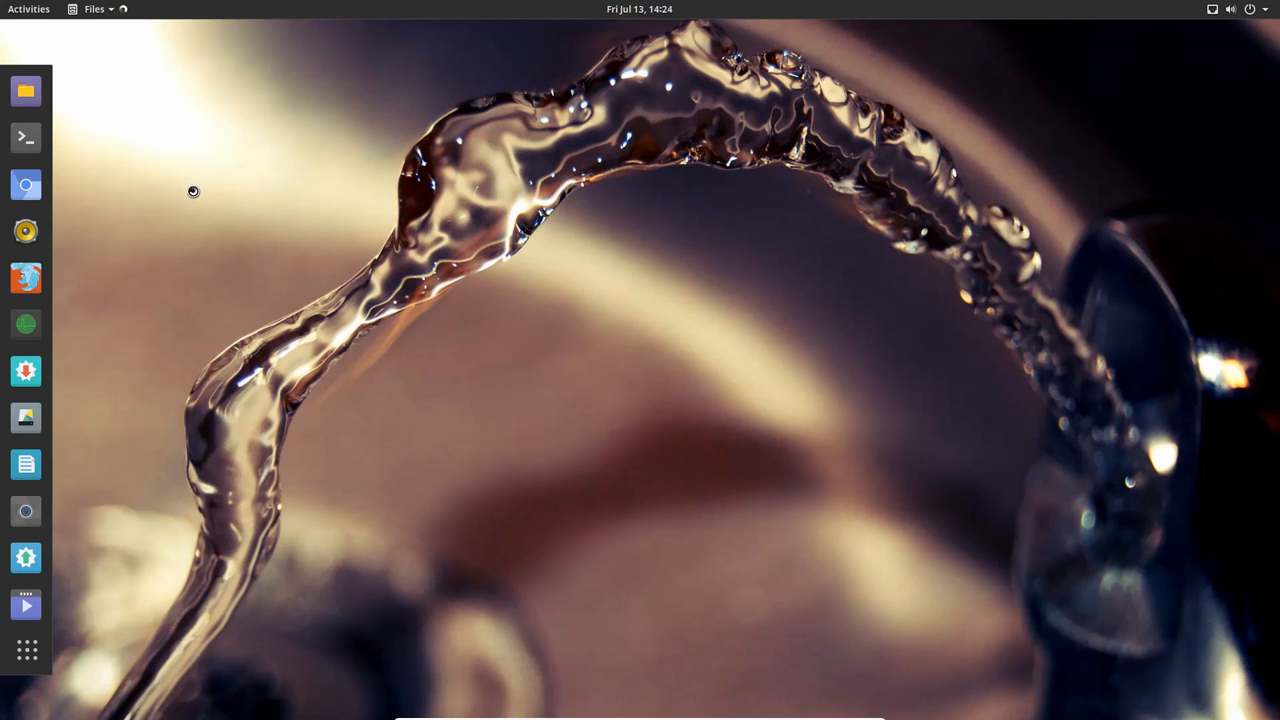
{"action": "left_click", "coordinate": [24, 92]}
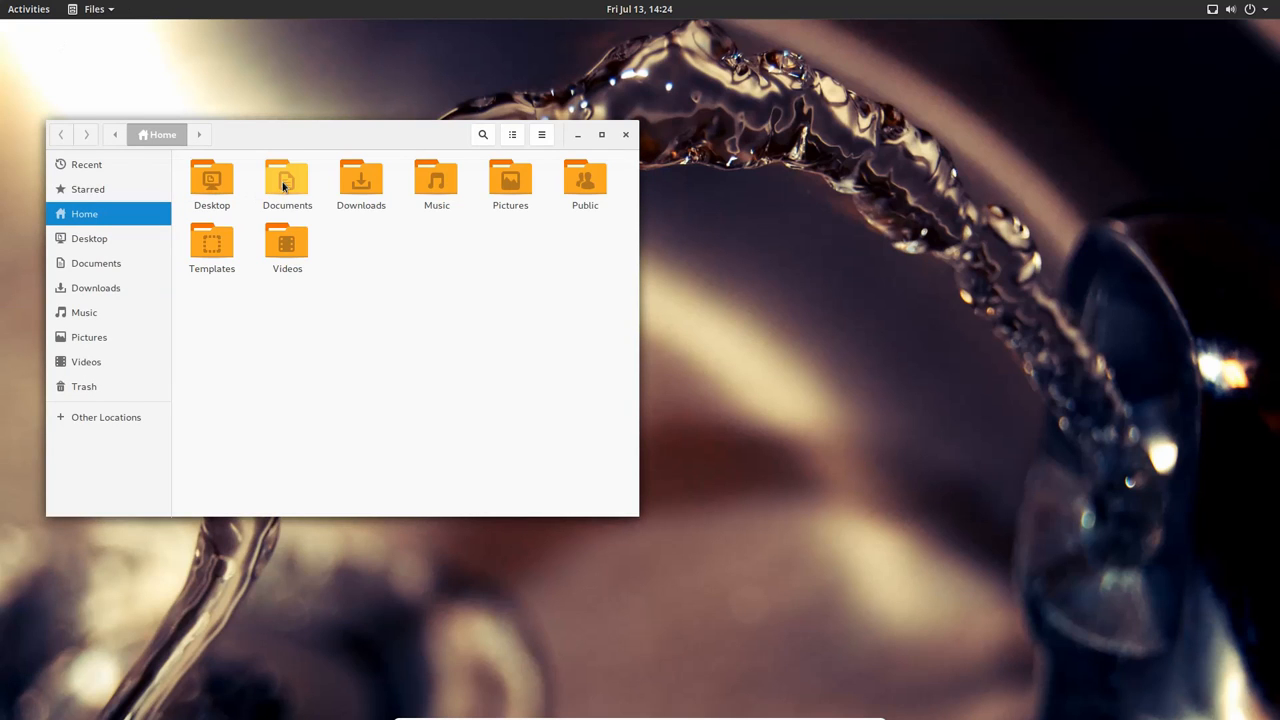
{"action": "double_click", "coordinate": [510, 180]}
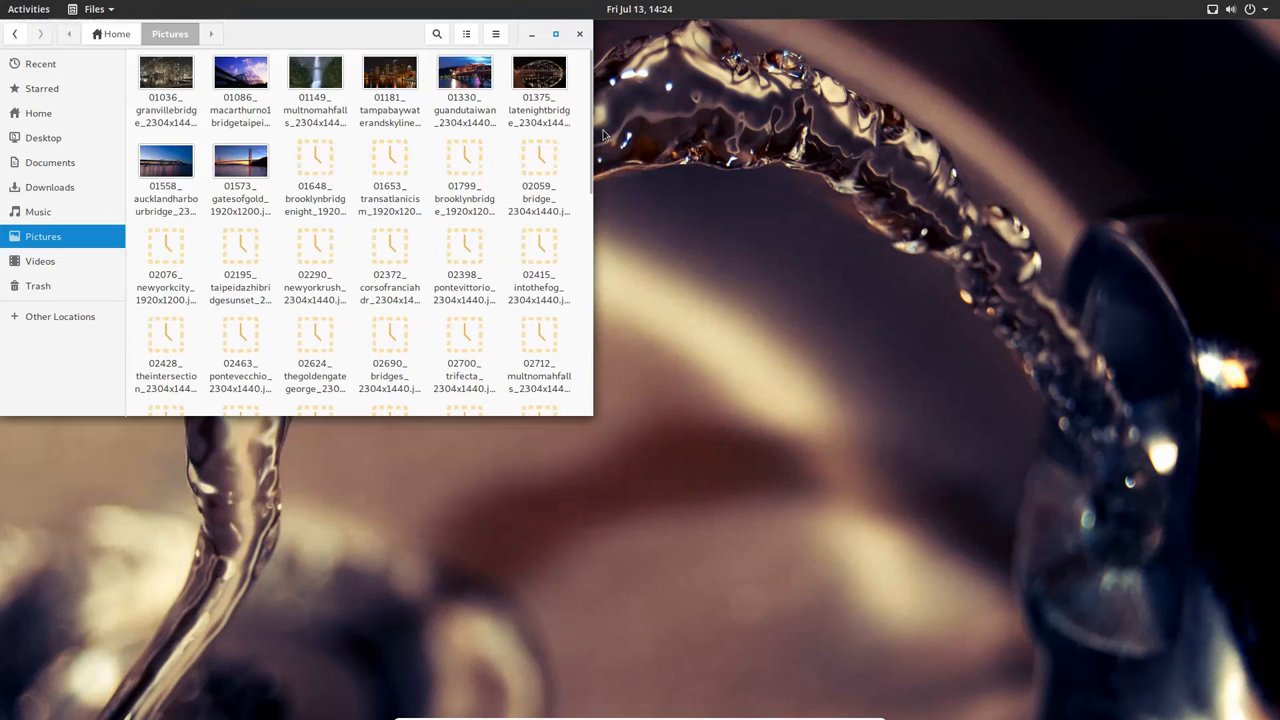
{"action": "left_click", "coordinate": [556, 32]}
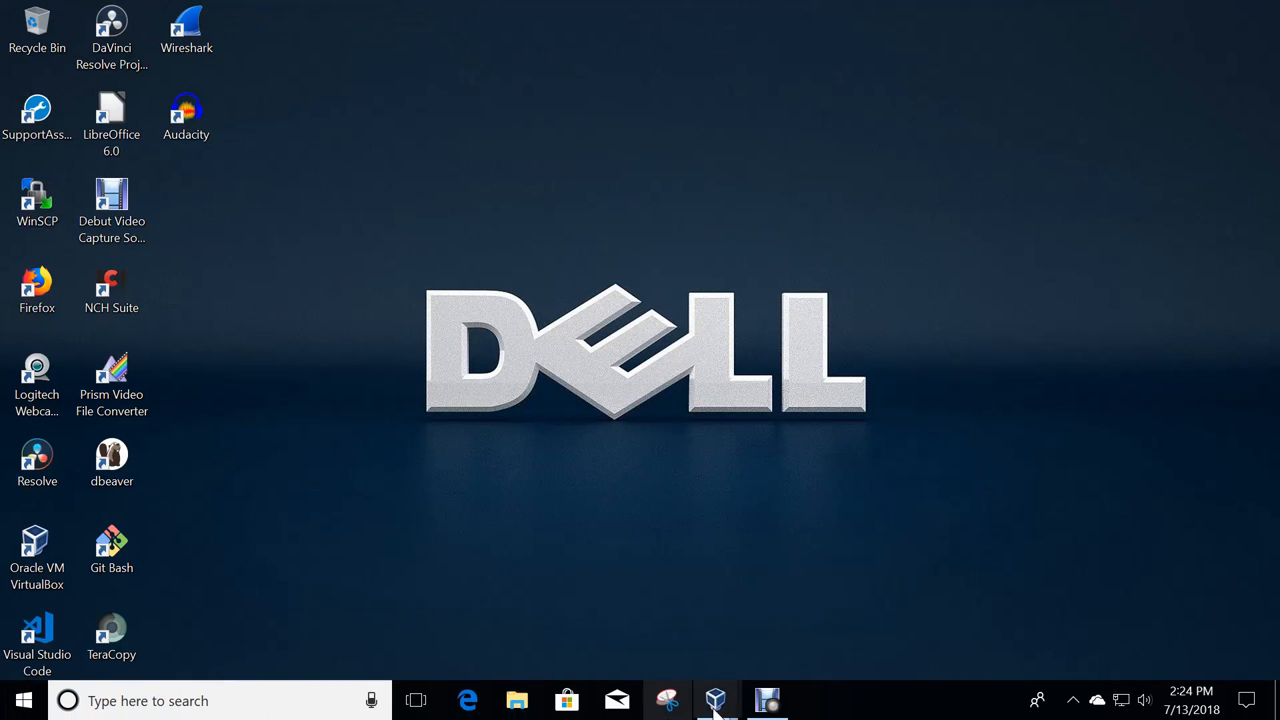
{"action": "left_click", "coordinate": [768, 700]}
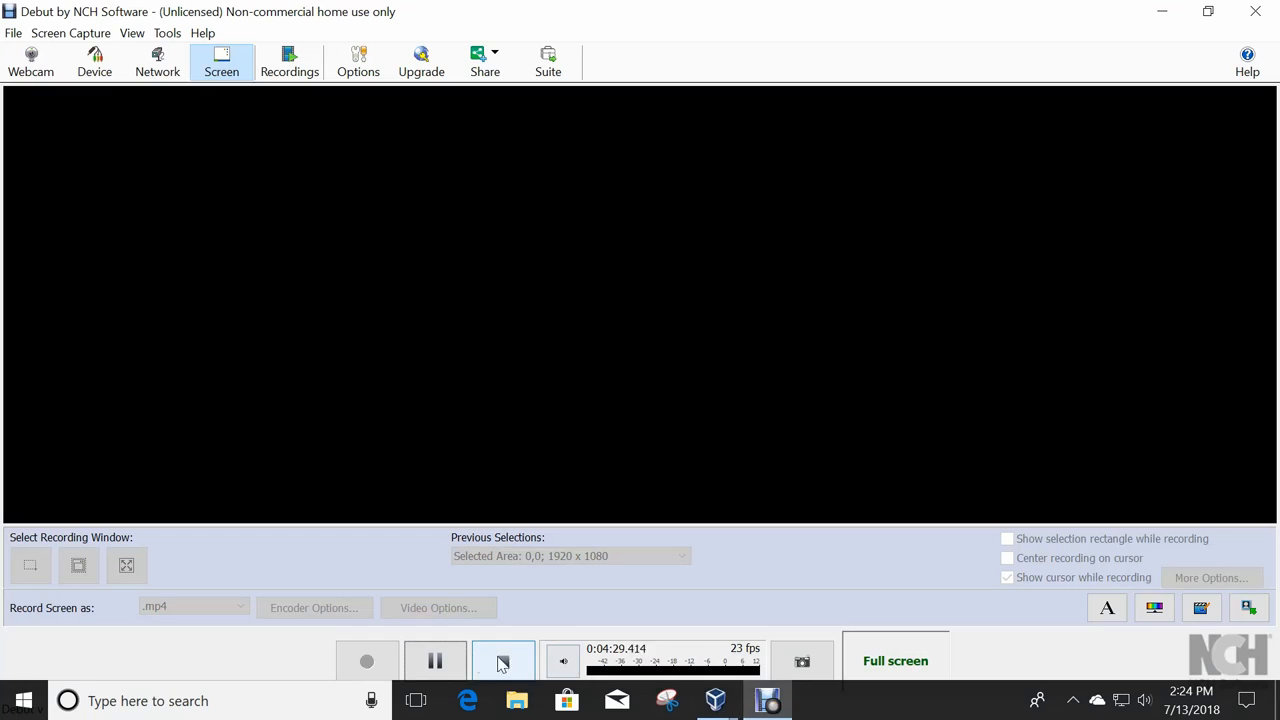